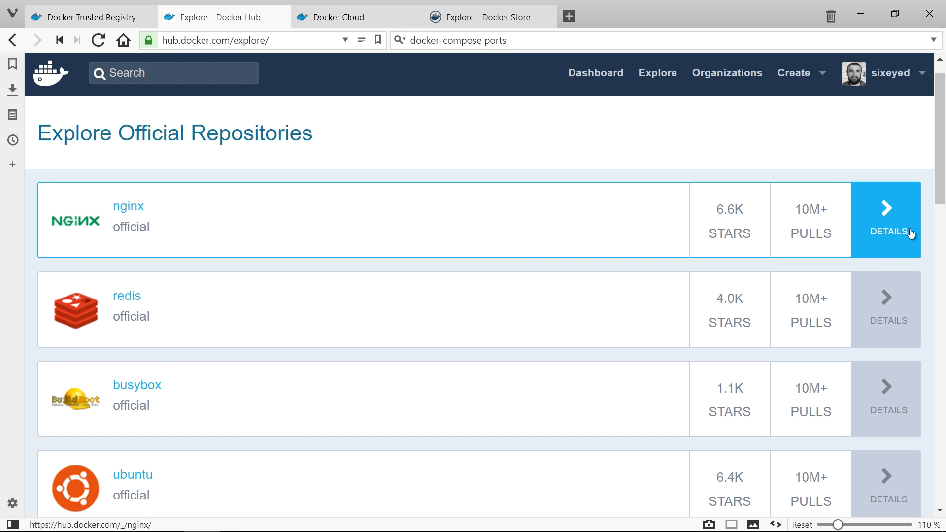
Scroll through Docker Hub's official repositories list, then switch to the Docker Store tab.
{"action": "scroll", "scroll_direction": "down", "scroll_amount": 3}
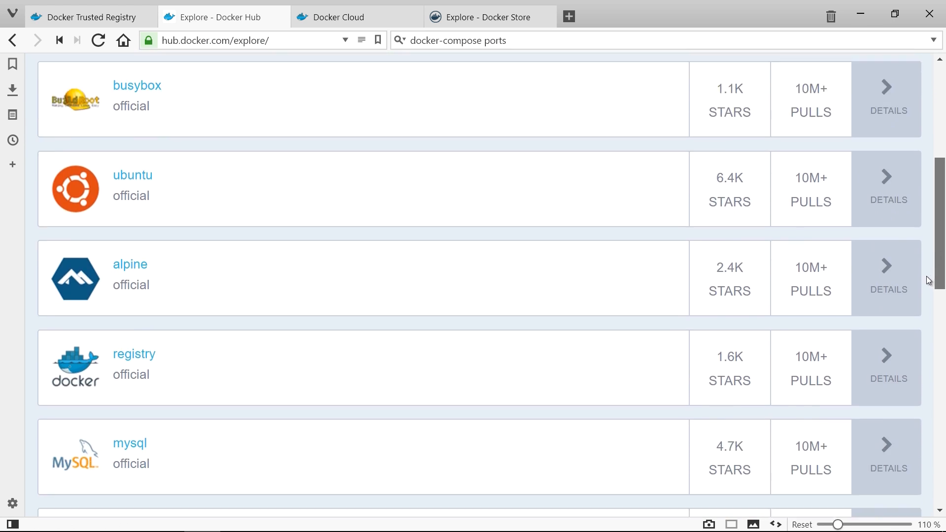
{"action": "scroll", "scroll_direction": "down", "scroll_amount": 3}
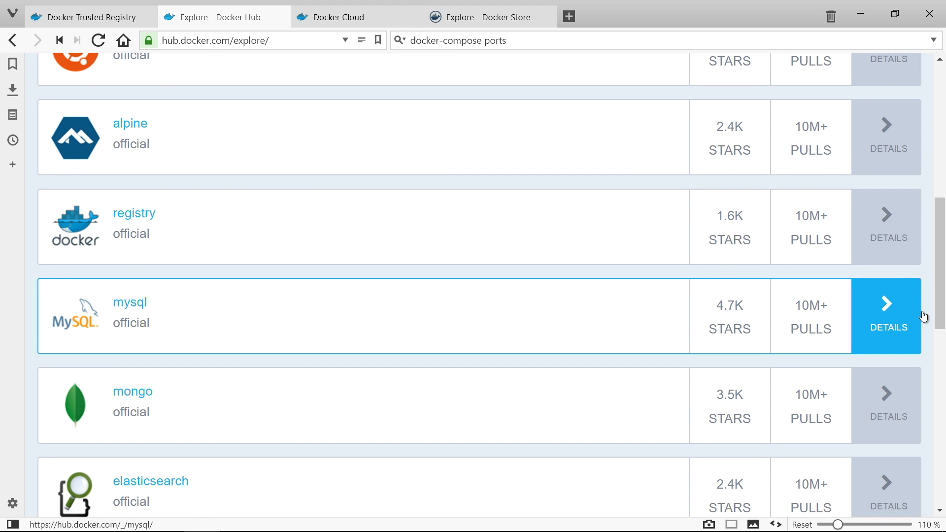
{"action": "mouse_move", "coordinate": [934, 307]}
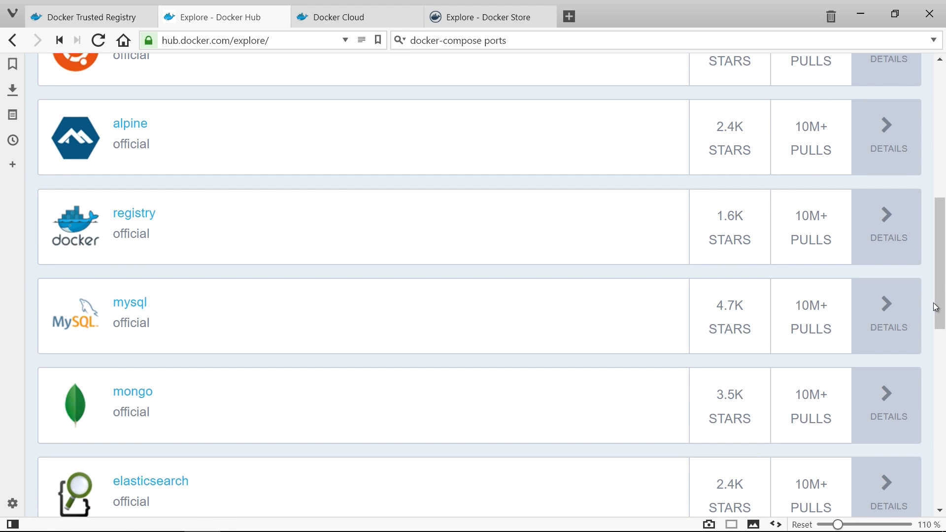
{"action": "left_click", "coordinate": [489, 17]}
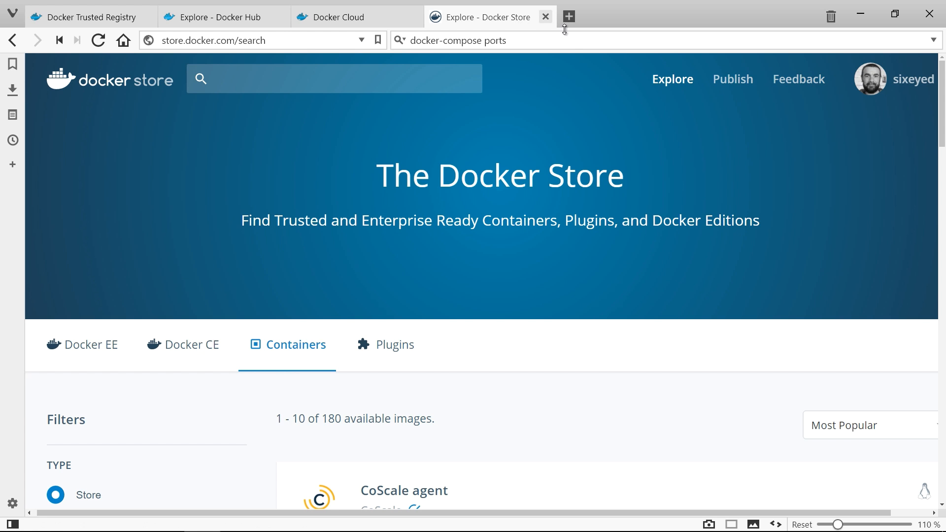
In Docker Trusted Registry, open the newsletter organization from the Organizations list.
{"action": "left_click", "coordinate": [84, 16]}
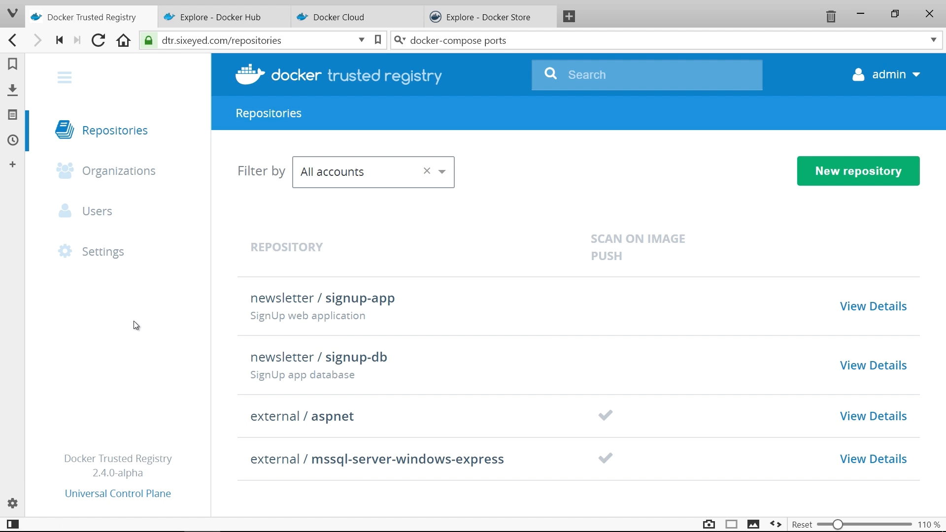
{"action": "mouse_move", "coordinate": [876, 489]}
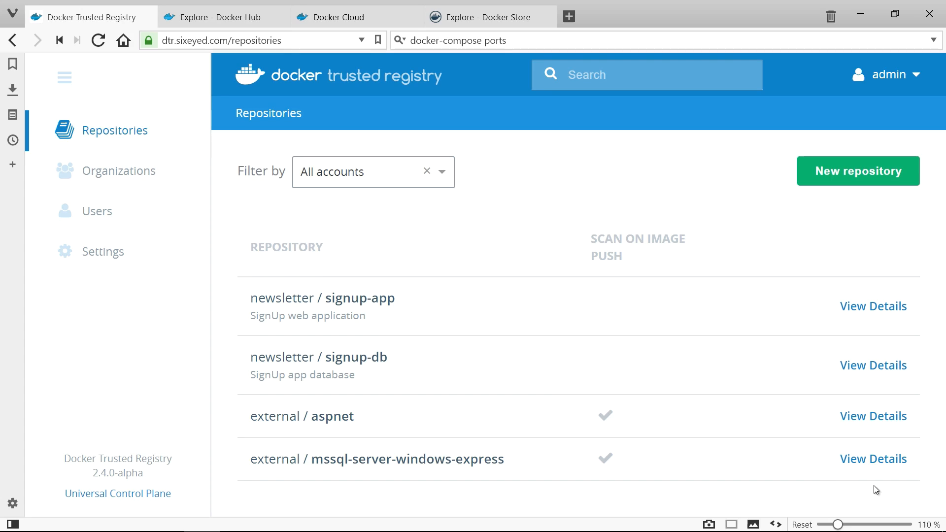
{"action": "left_click", "coordinate": [118, 171]}
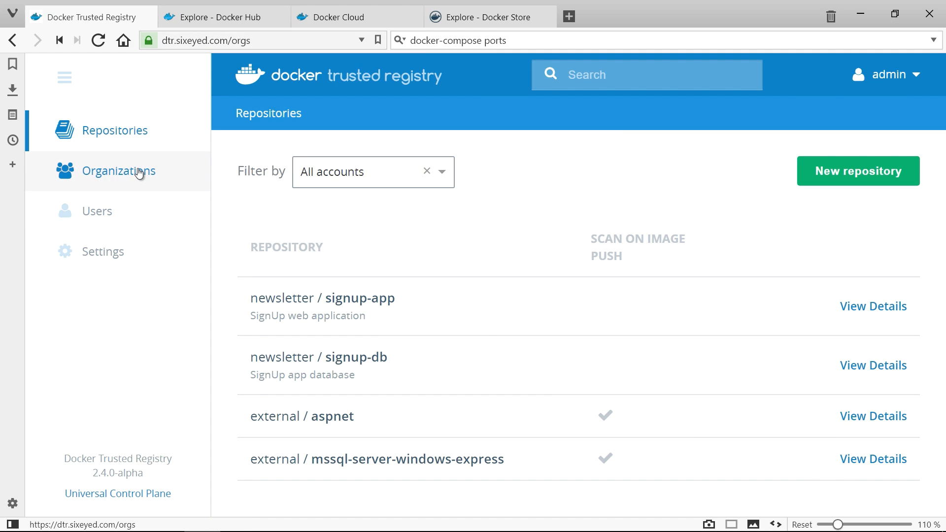
{"action": "left_click", "coordinate": [119, 171]}
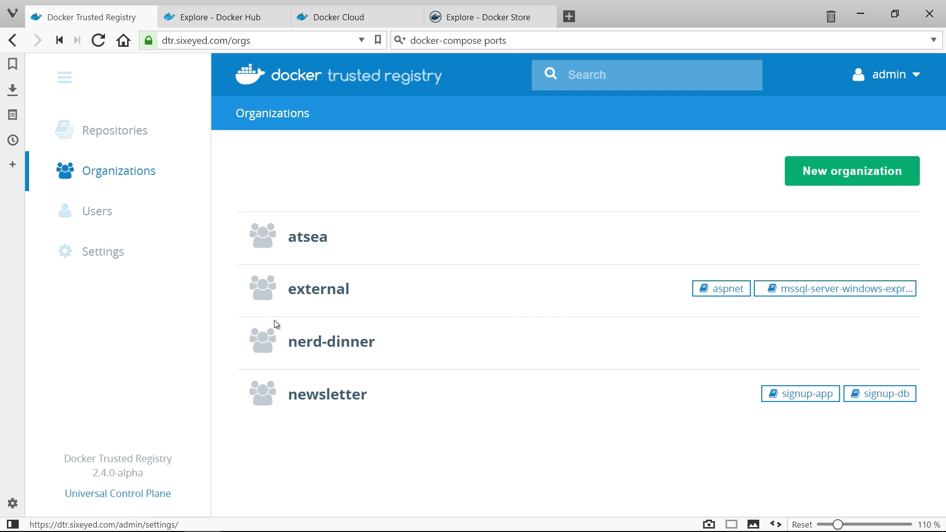
{"action": "left_click", "coordinate": [327, 394]}
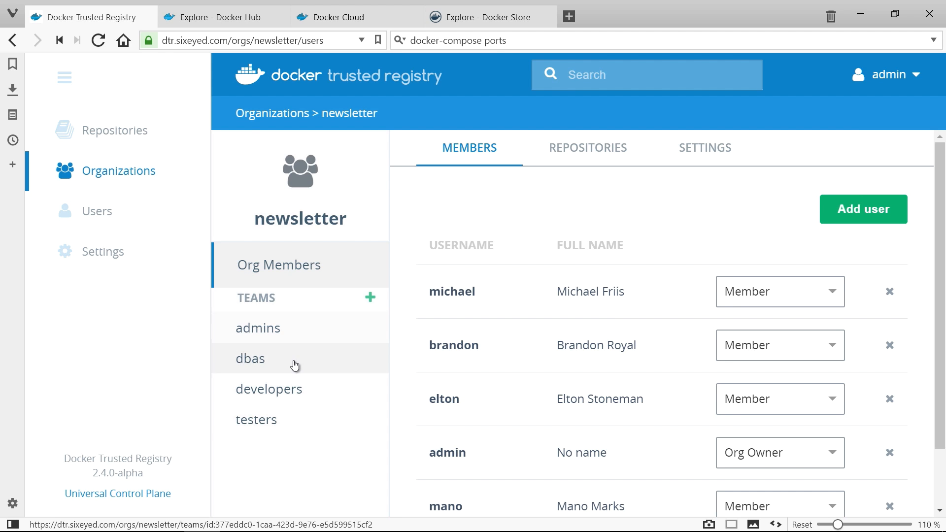
Review members and repository permissions of the dbas and admins teams.
{"action": "left_click", "coordinate": [249, 359]}
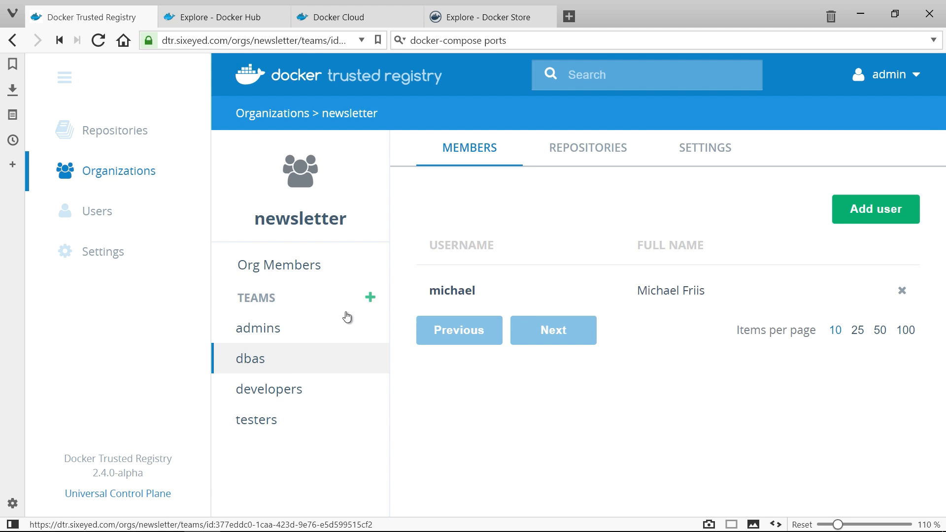
{"action": "left_click", "coordinate": [587, 148]}
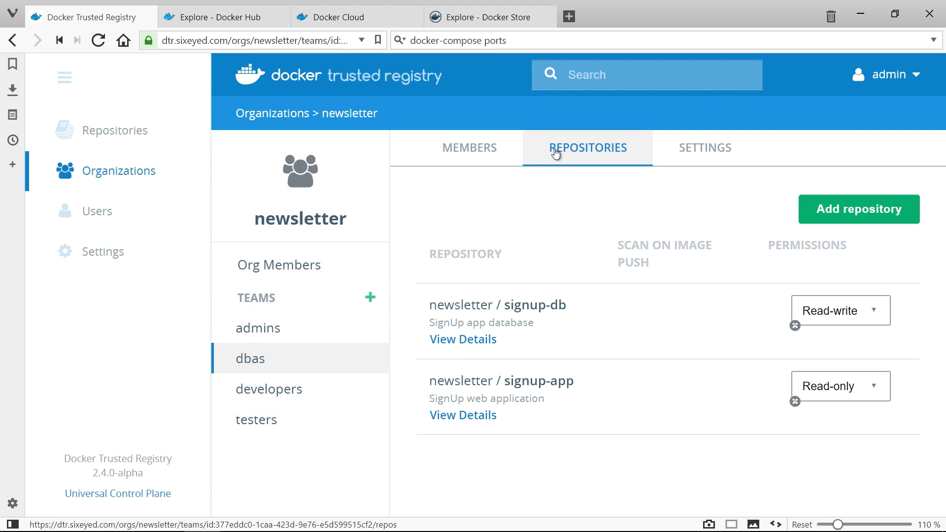
{"action": "left_click", "coordinate": [258, 328]}
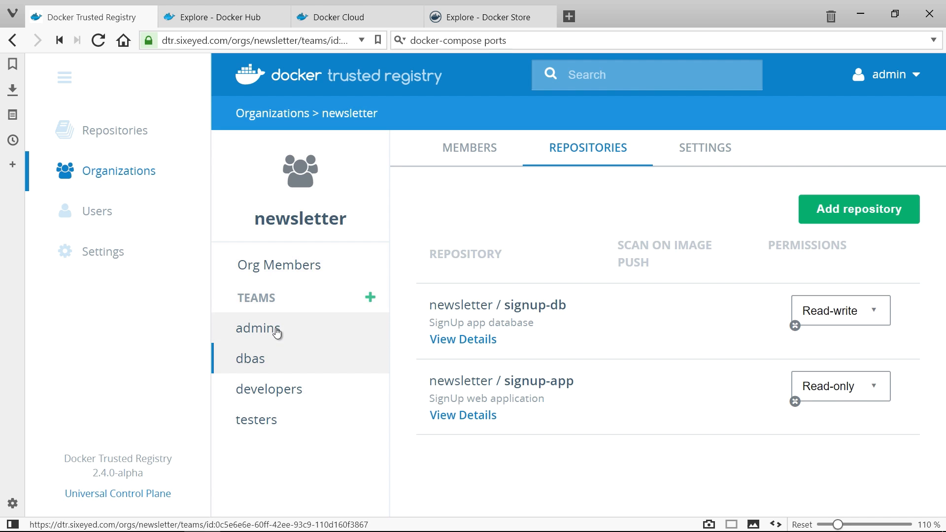
{"action": "left_click", "coordinate": [469, 147]}
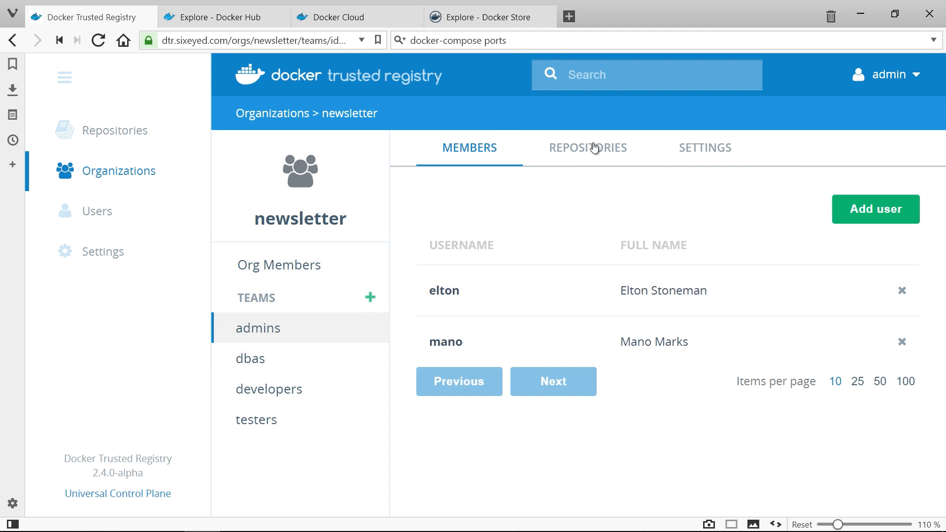
{"action": "left_click", "coordinate": [587, 148]}
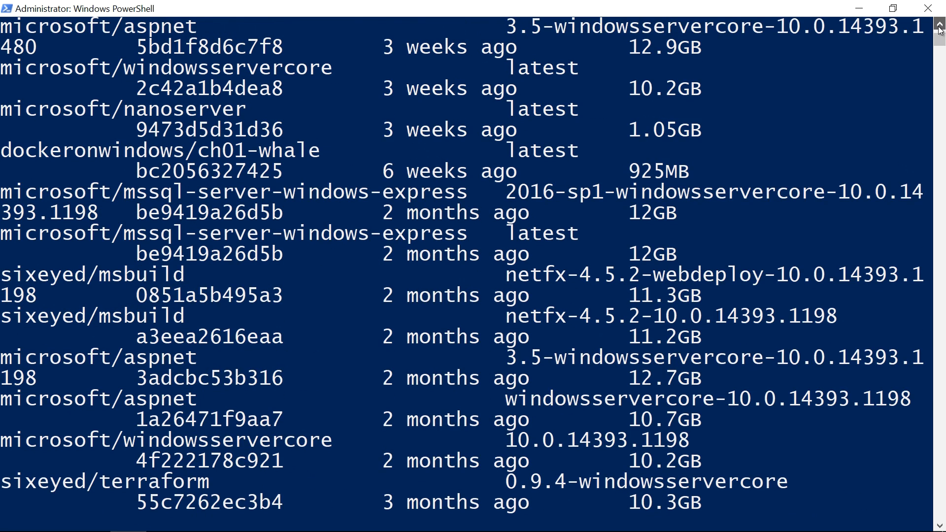
Tag newsletter/signup-app:v2 as dtr.sixeyed.com/newsletter/signup-app:v2.
{"action": "scroll", "scroll_direction": "up", "scroll_amount": 3}
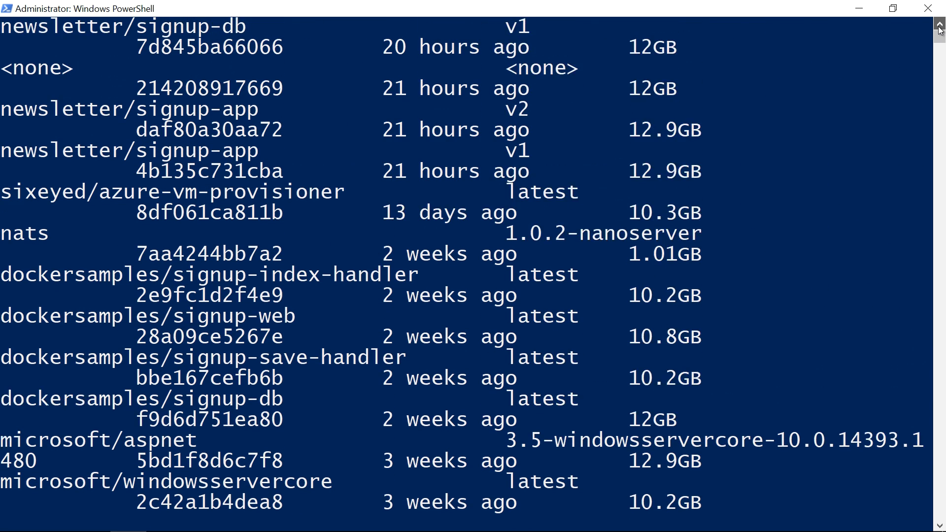
{"action": "scroll", "scroll_direction": "up", "scroll_amount": 3}
{"action": "type", "text": "docker image tag"}
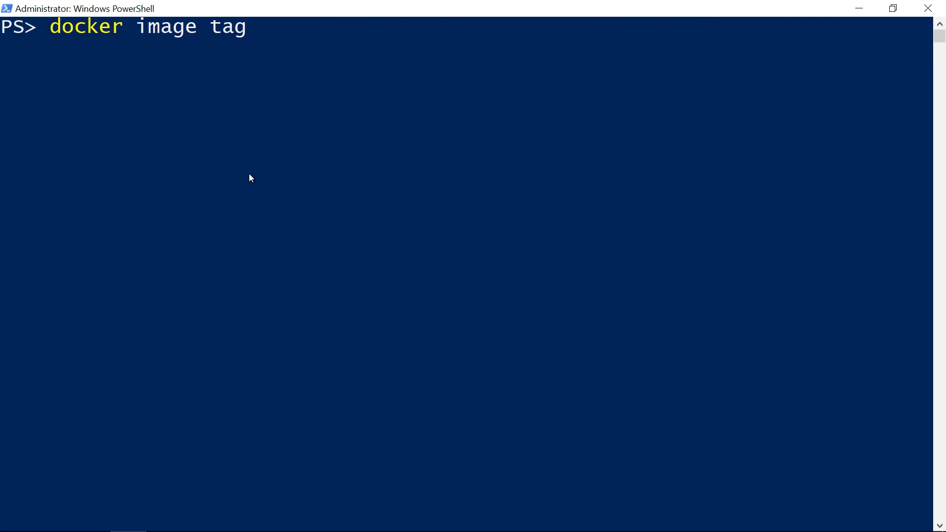
{"action": "type", "text": "newsletter/signup-app:"}
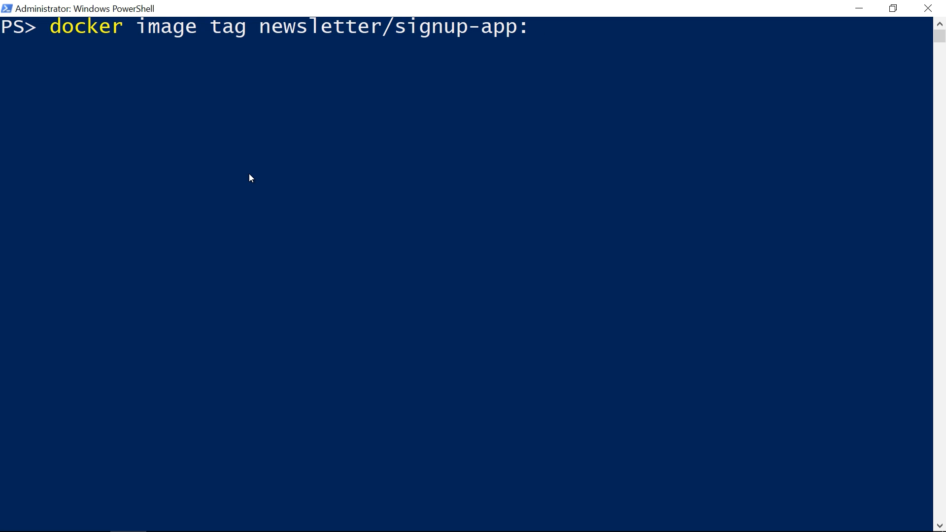
{"action": "type", "text": "v2 `"}
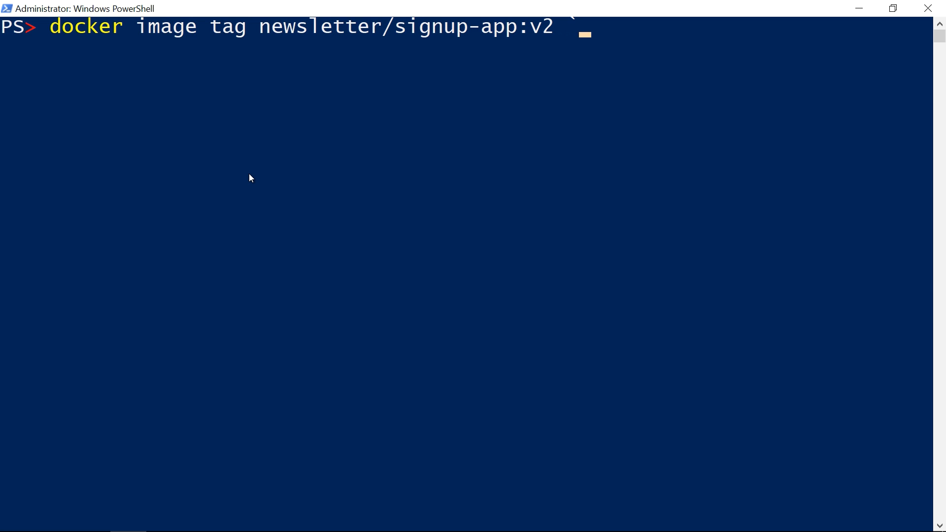
{"action": "type", "text": "dtr.six"}
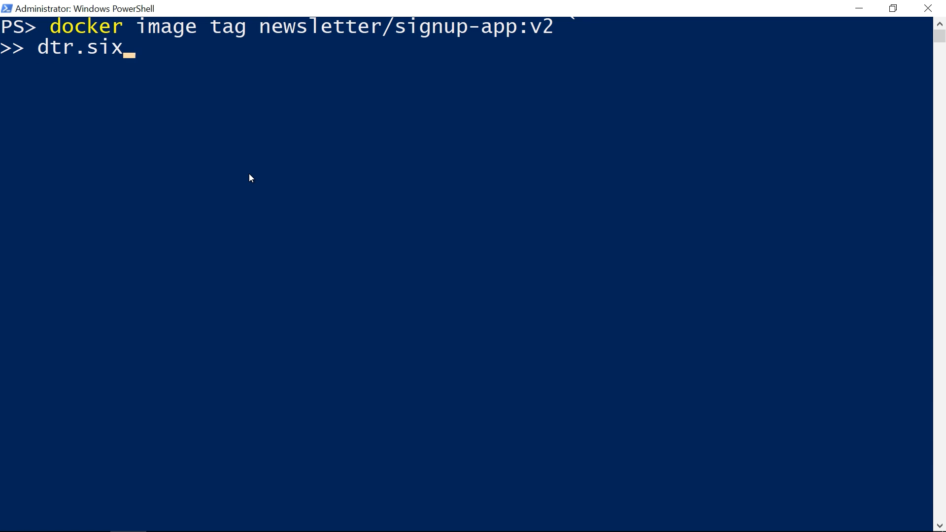
{"action": "type", "text": "eyed.com/"}
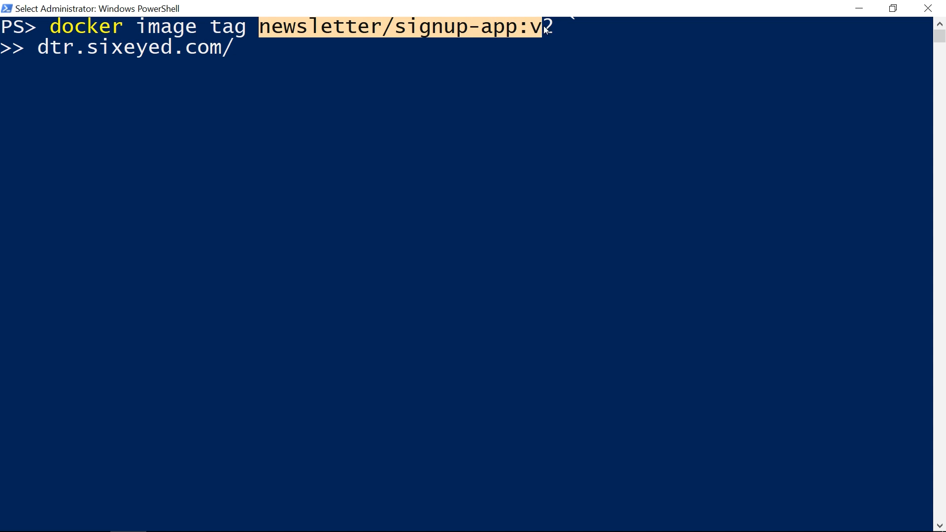
{"action": "key", "text": "Return"}
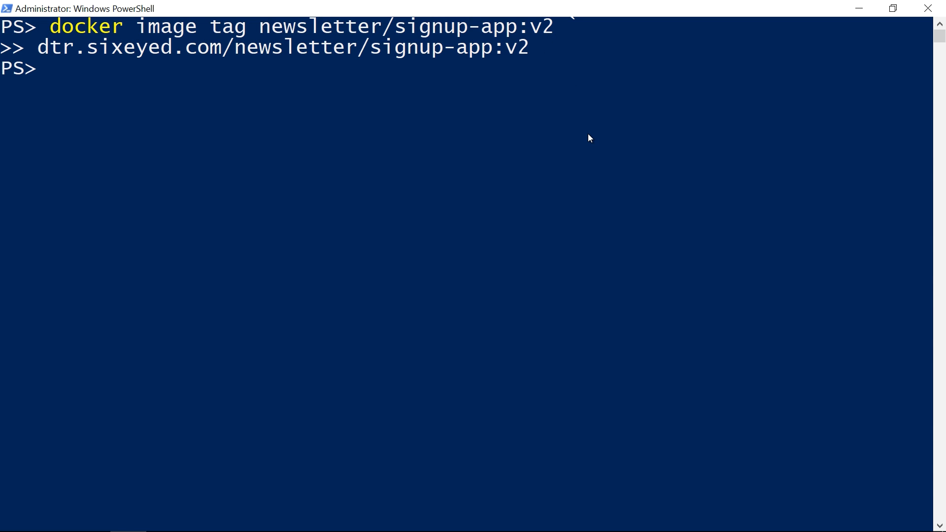
Log in to dtr.sixeyed.com and push dtr.sixeyed.com/newsletter/signup-app:v2.
{"action": "type", "text": "d"}
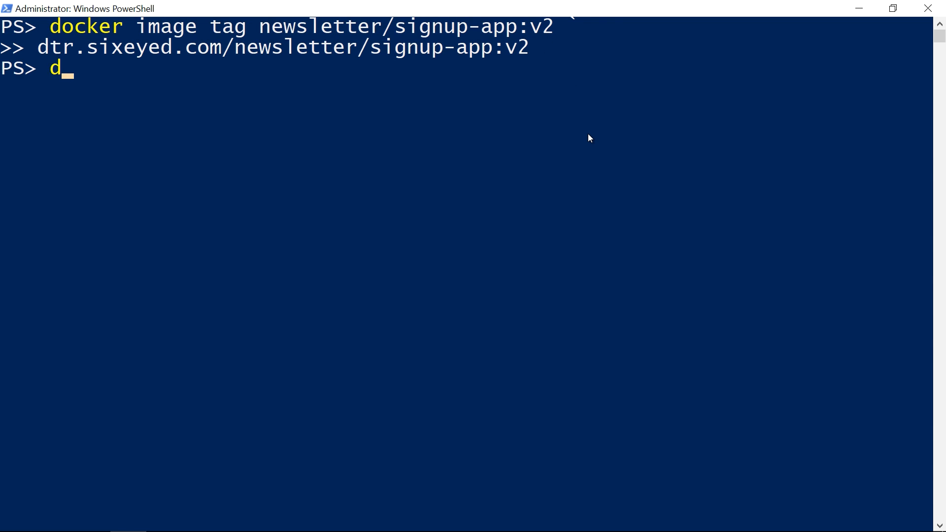
{"action": "type", "text": "ocker login dtr.sixeyed.com"}
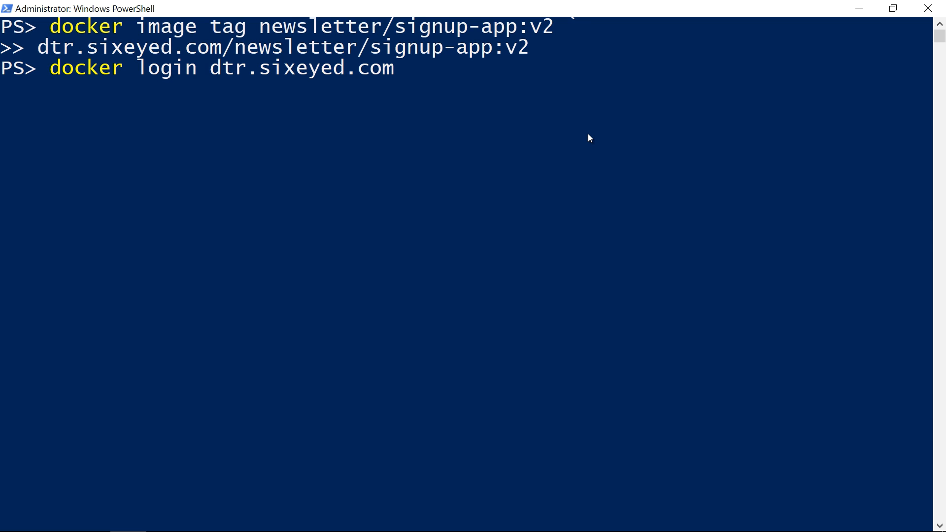
{"action": "type", "text": "docker image pu"}
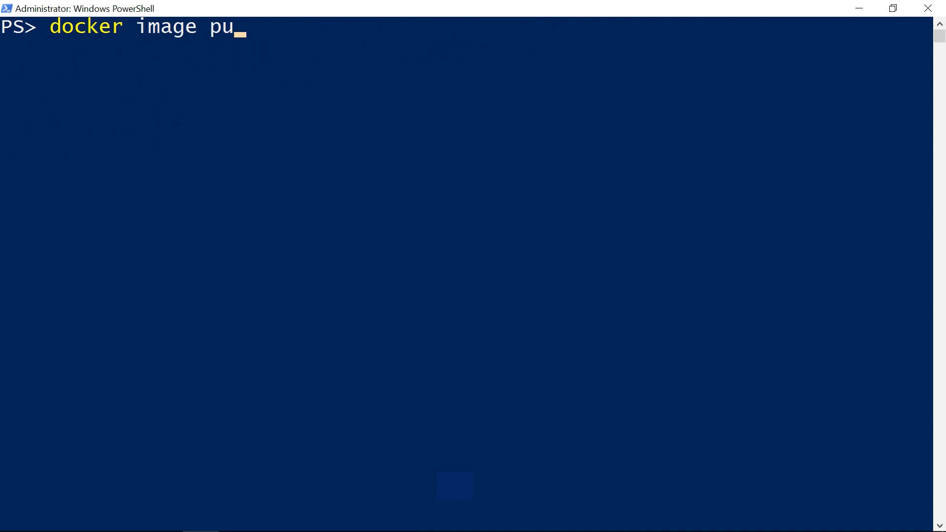
{"action": "type", "text": "sh dtr.sixeyed.com/newsletter/signup-app:v2"}
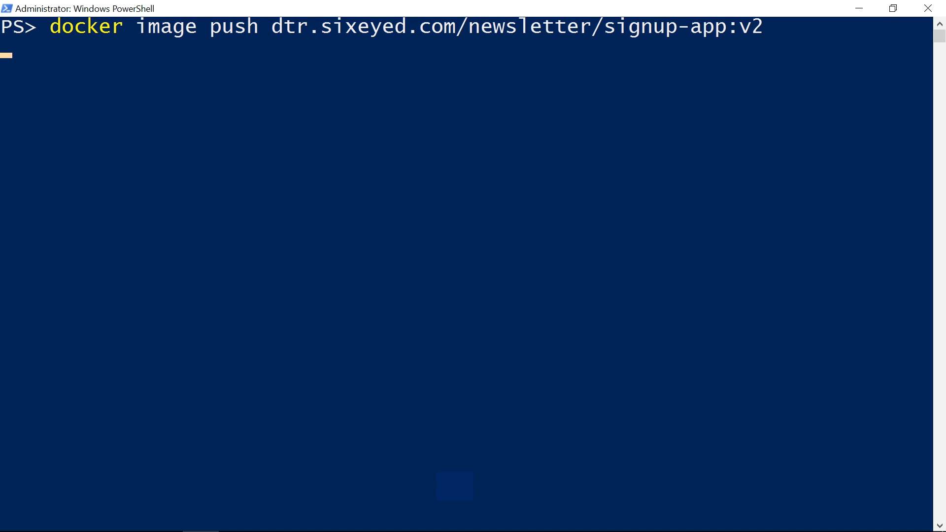
{"action": "key", "text": "Return"}
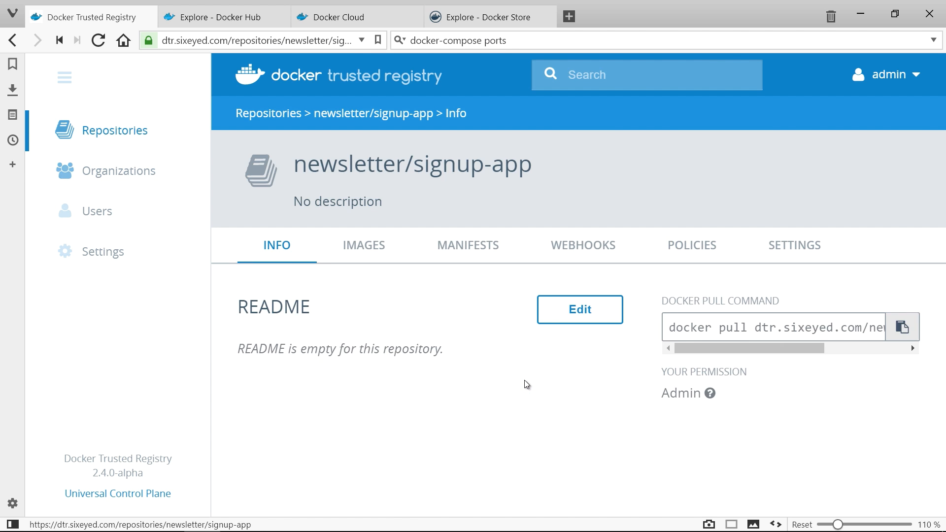
Open the newsletter/signup-app repository's Info page in DTR.
{"action": "left_click", "coordinate": [490, 245]}
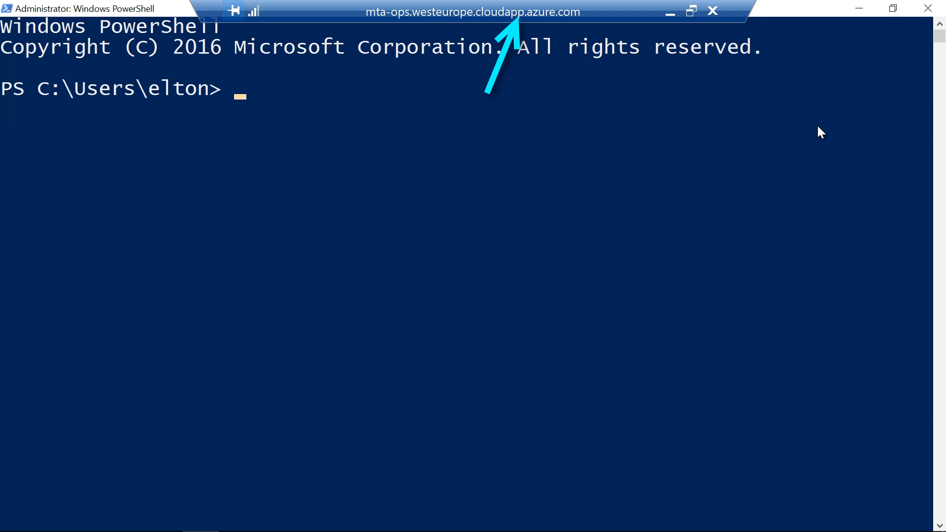
Run Get-WindowsFeature on the Azure VM and scroll through the features list.
{"action": "type", "text": "Ge"}
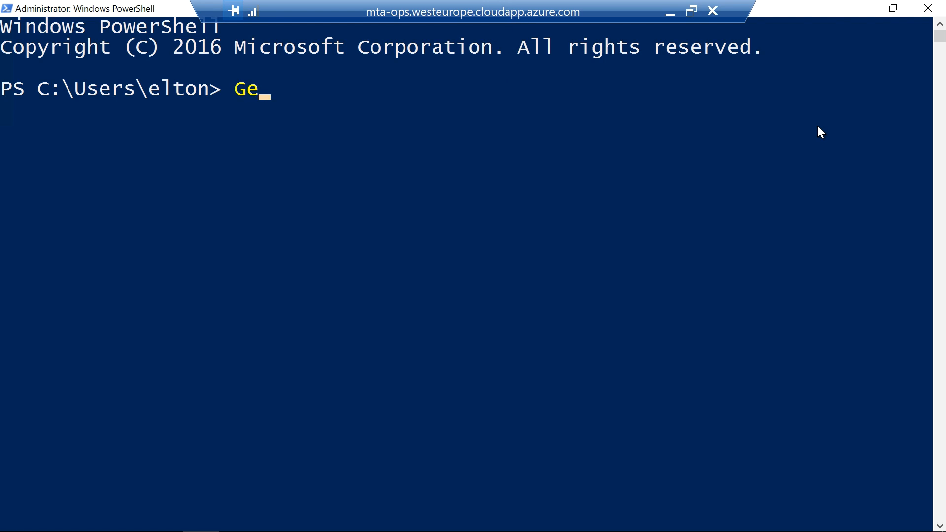
{"action": "type", "text": "t-WindowsFeature"}
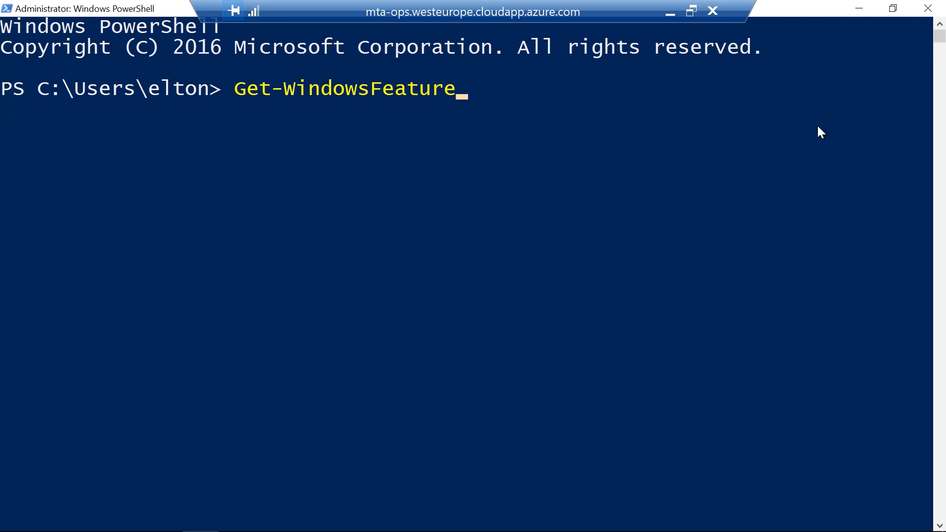
{"action": "key", "text": "Return"}
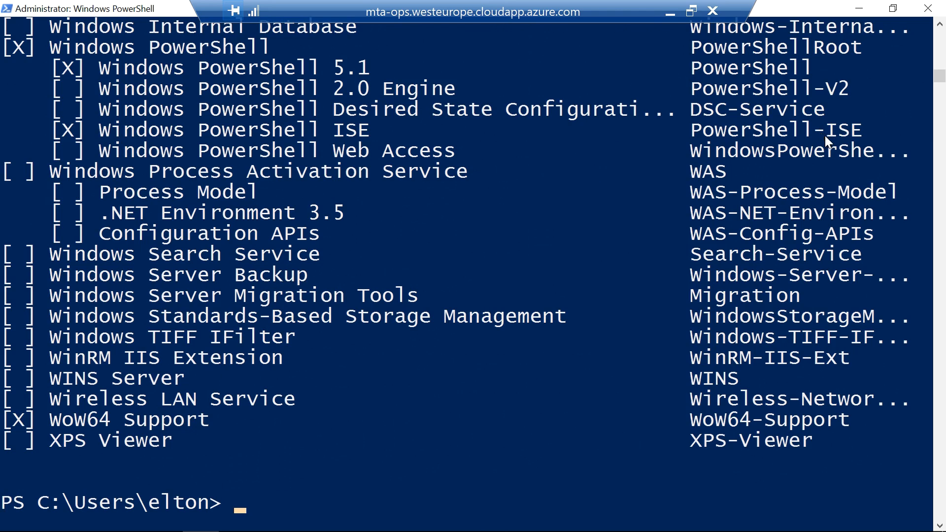
{"action": "mouse_move", "coordinate": [938, 80]}
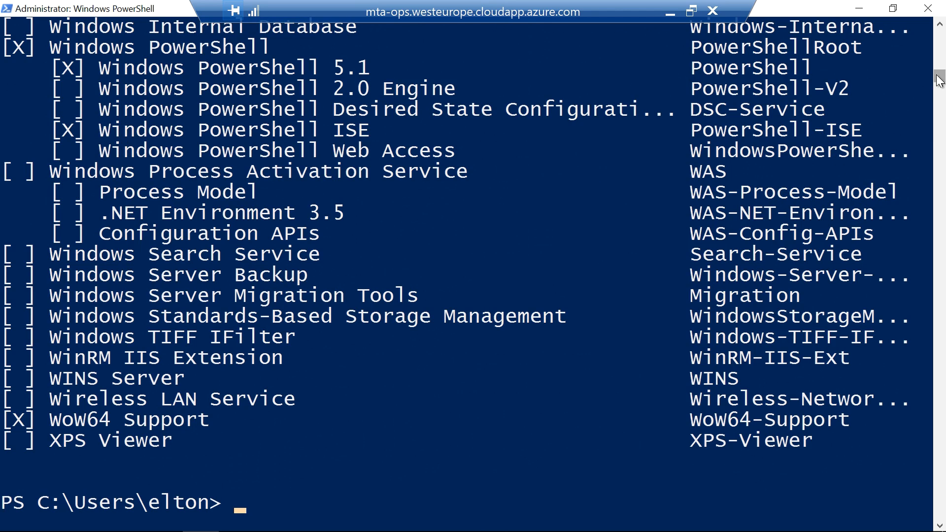
{"action": "scroll", "scroll_direction": "up", "scroll_amount": 3}
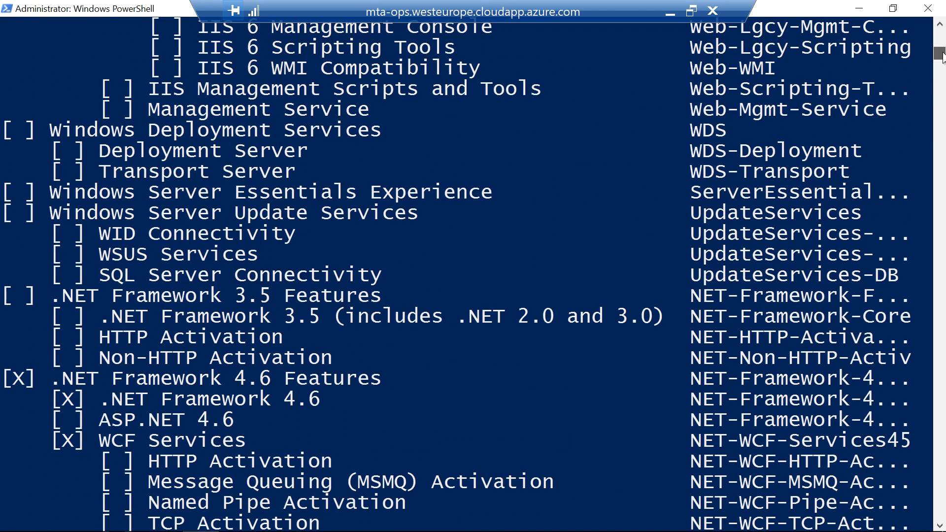
{"action": "scroll", "scroll_direction": "up", "scroll_amount": 3}
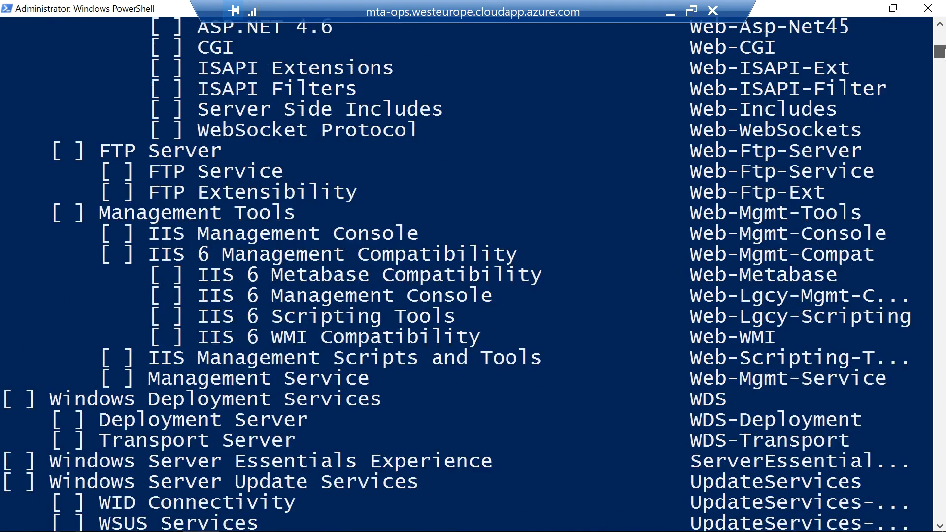
{"action": "scroll", "scroll_direction": "up", "scroll_amount": 3}
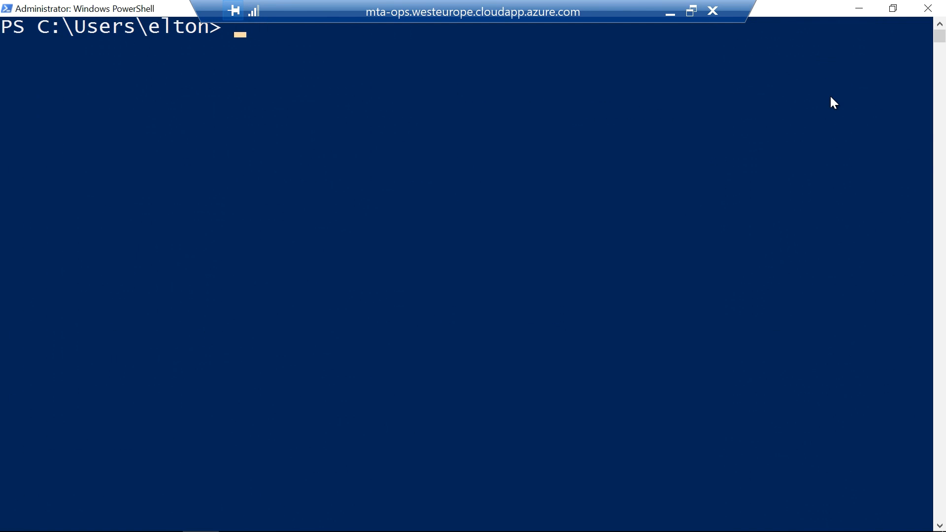
Log in to dtr.sixeyed.com, pull the signup-app:v2 image, and list the home folder.
{"action": "type", "text": "docker login dtr.sixeyed.com"}
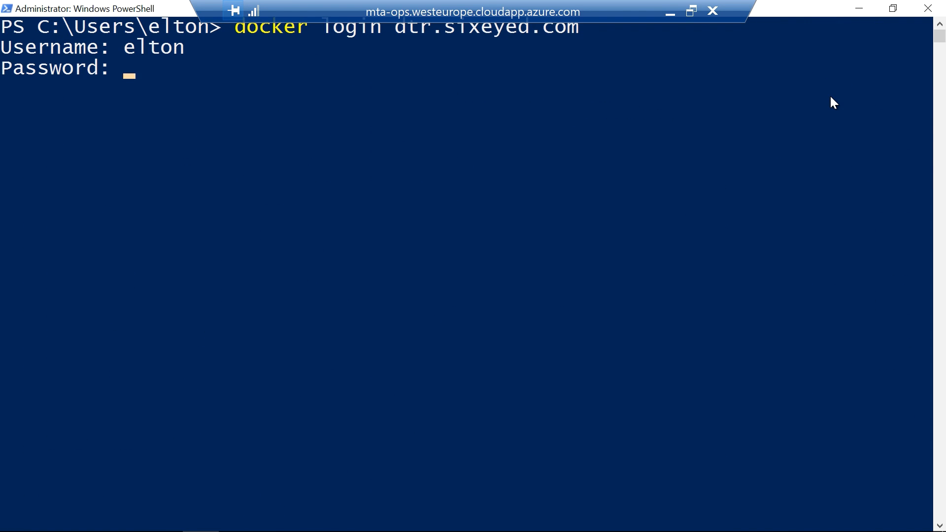
{"action": "type", "text": "dock"}
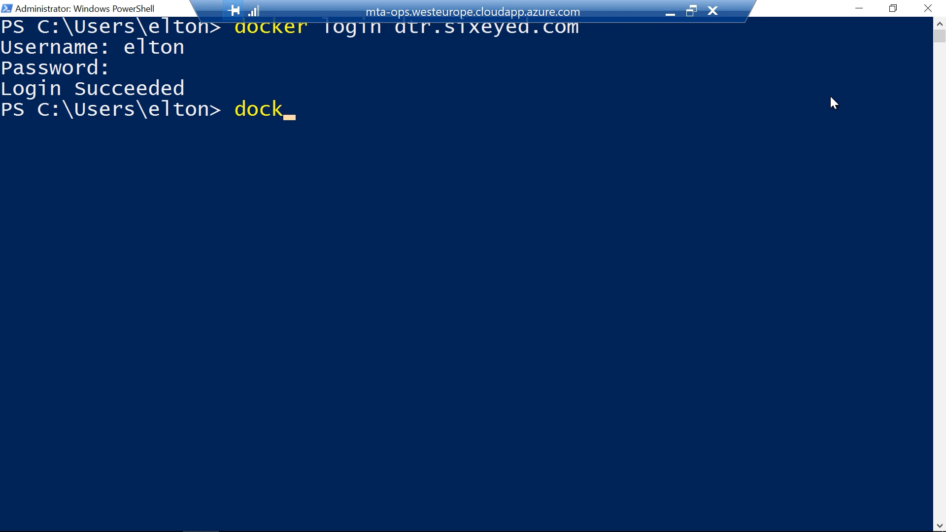
{"action": "type", "text": "er image pull `"}
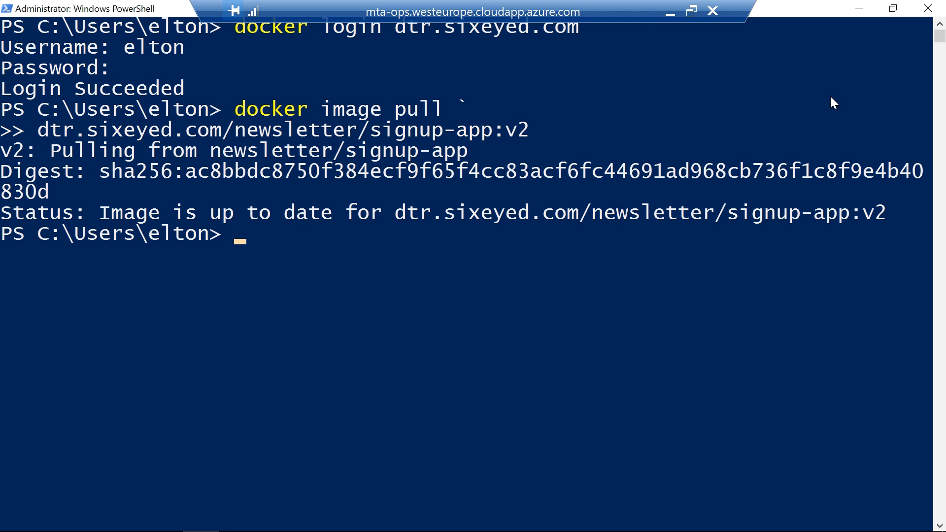
{"action": "type", "text": "dtr.sixeyed.com/newsletter/signup-db"}
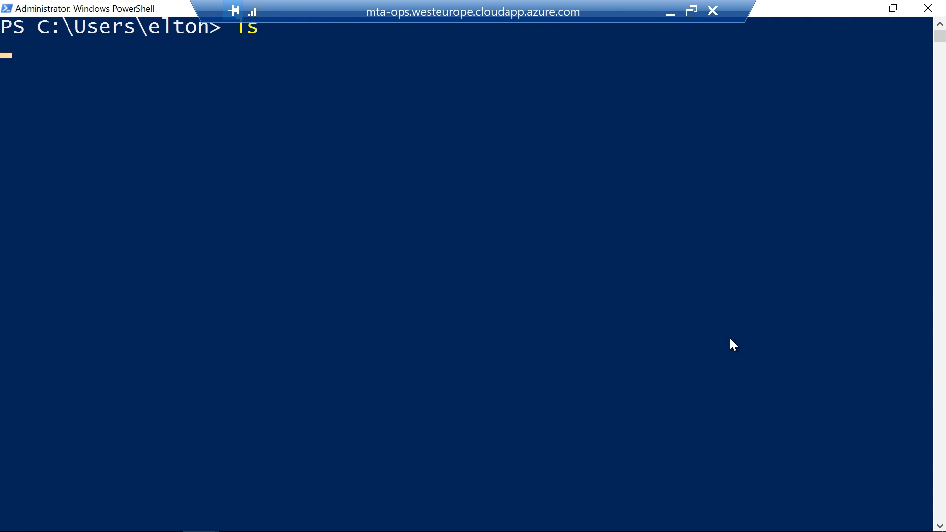
{"action": "key", "text": "Return"}
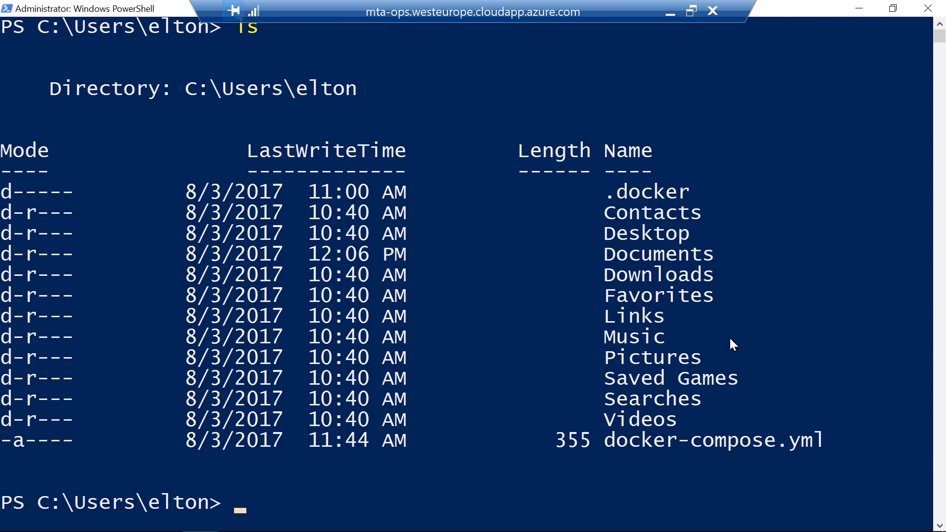
{"action": "type", "text": "notepad"}
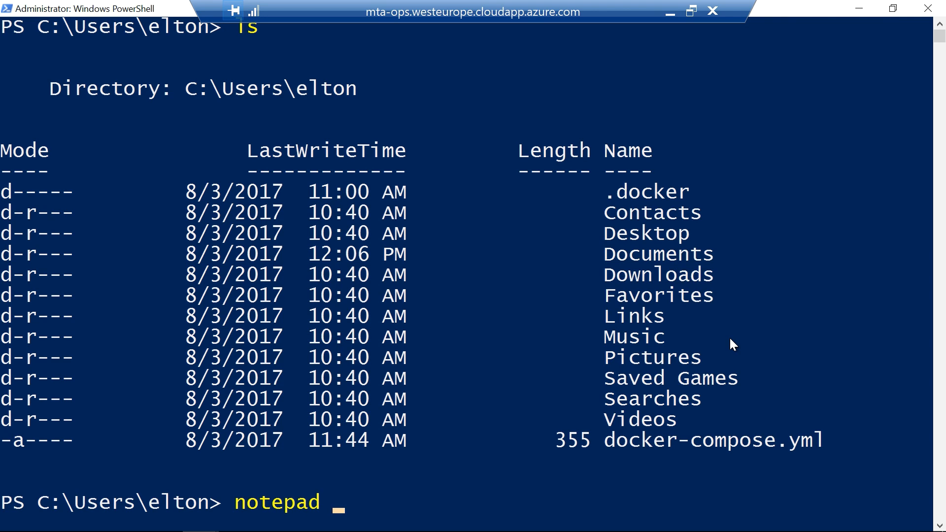
{"action": "type", "text": ".\\Desktop\\"}
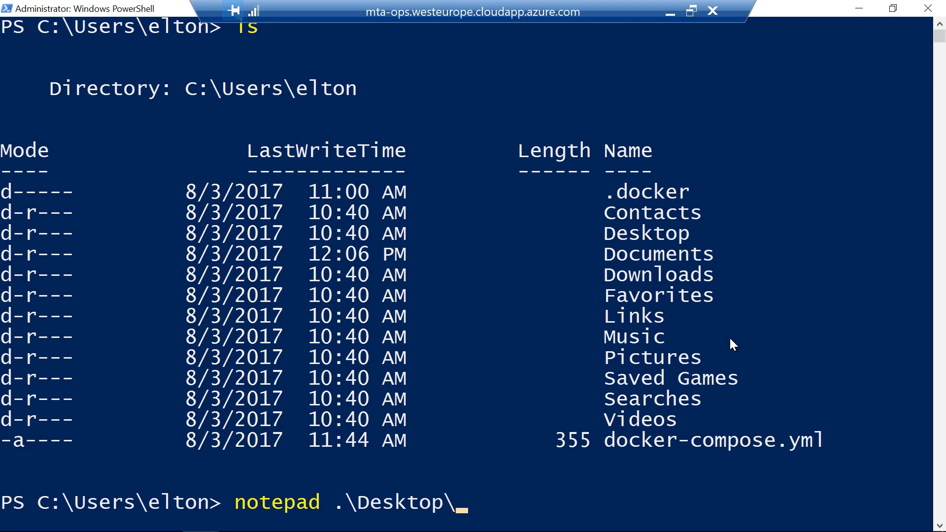
{"action": "key", "text": "Return"}
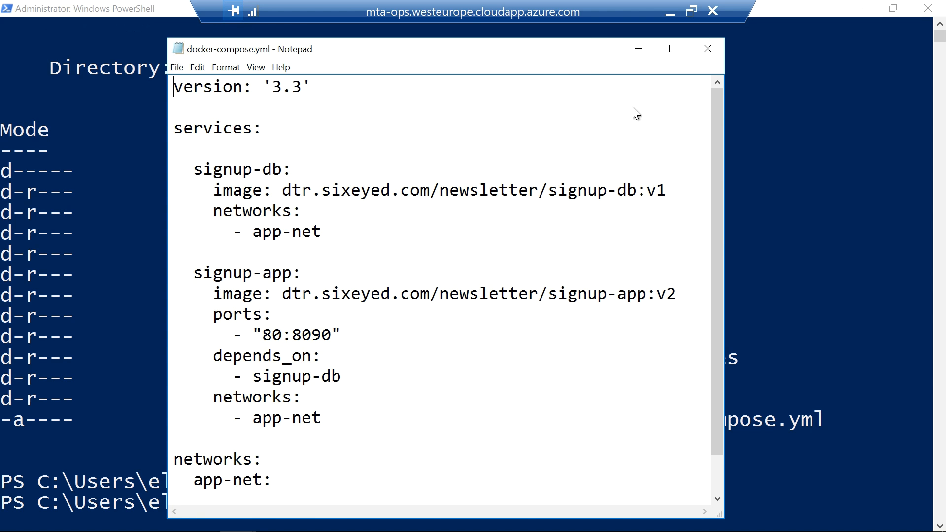
{"action": "mouse_move", "coordinate": [814, 320]}
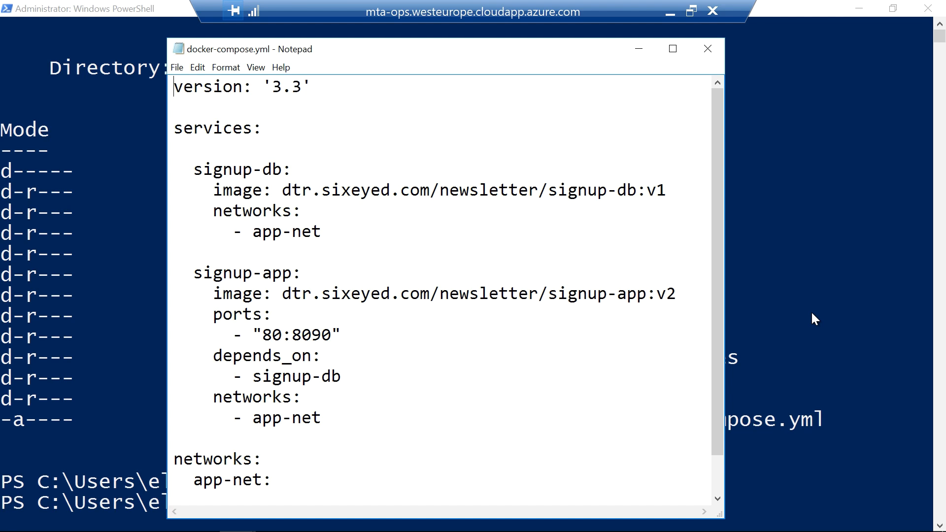
{"action": "mouse_move", "coordinate": [674, 88]}
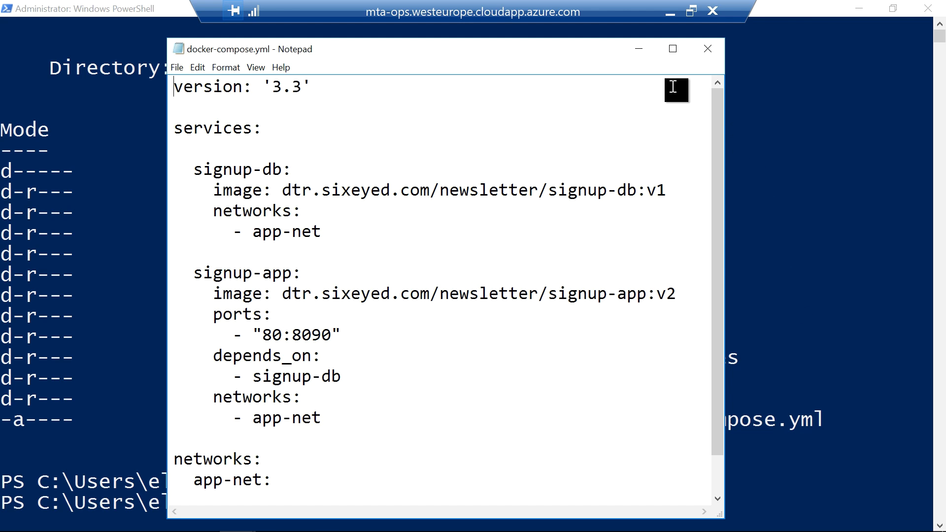
{"action": "left_click", "coordinate": [707, 49]}
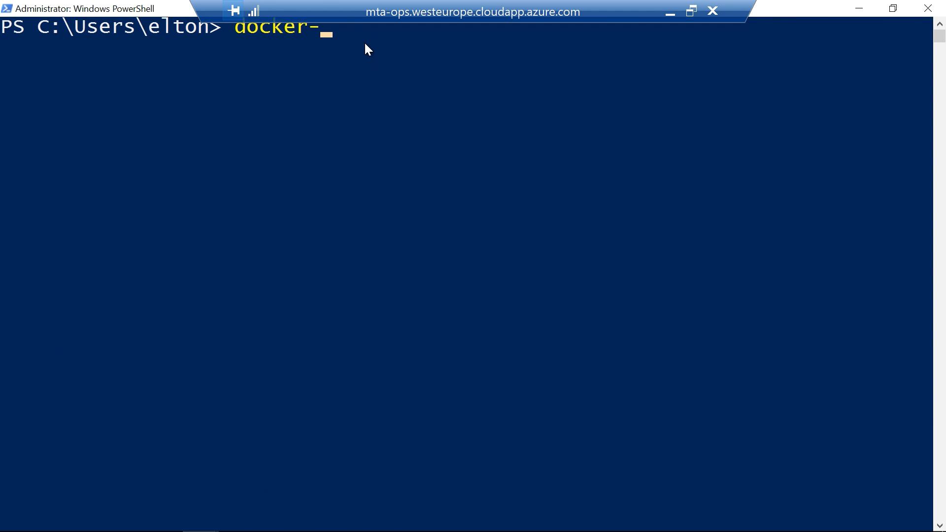
Start the application's containers detached with docker-compose up -d.
{"action": "type", "text": "compose up -"}
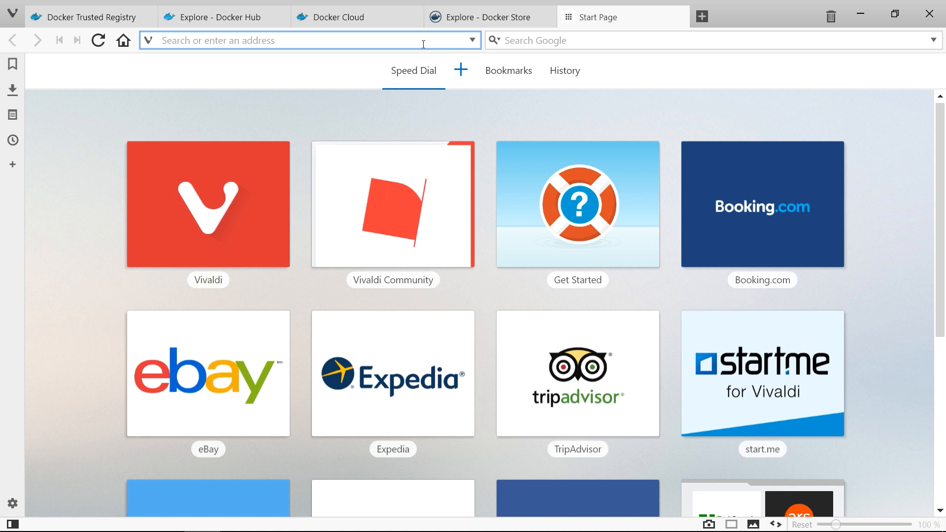
Open mta-ops.westeurope.cloudapp.azure.com in Vivaldi and submit a test sign-up form.
{"action": "type", "text": "mta-ops.westeurope.cloudapp.azure.com"}
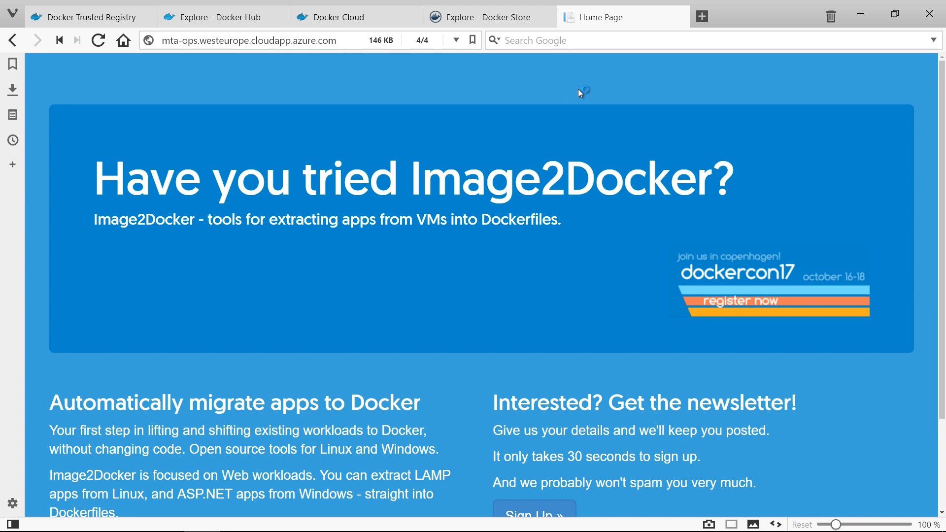
{"action": "scroll", "scroll_direction": "down", "scroll_amount": 3}
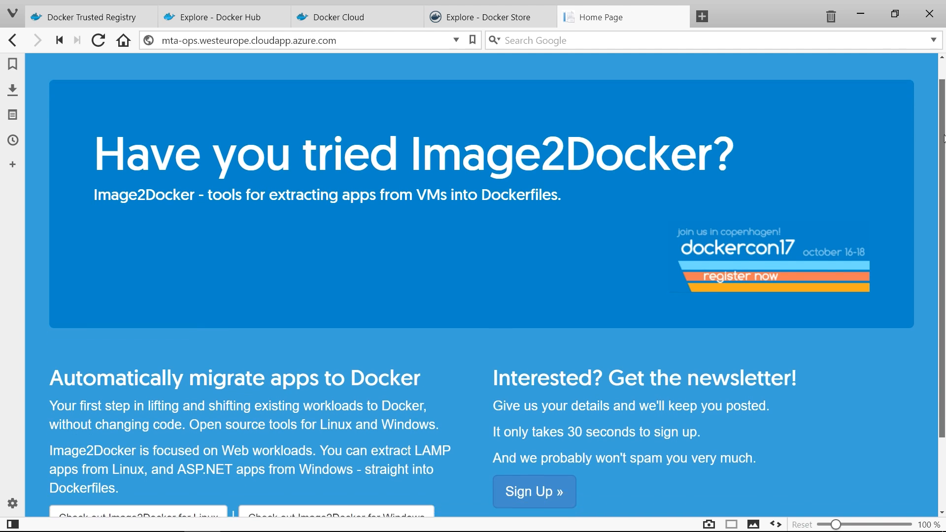
{"action": "scroll", "scroll_direction": "down", "scroll_amount": 3}
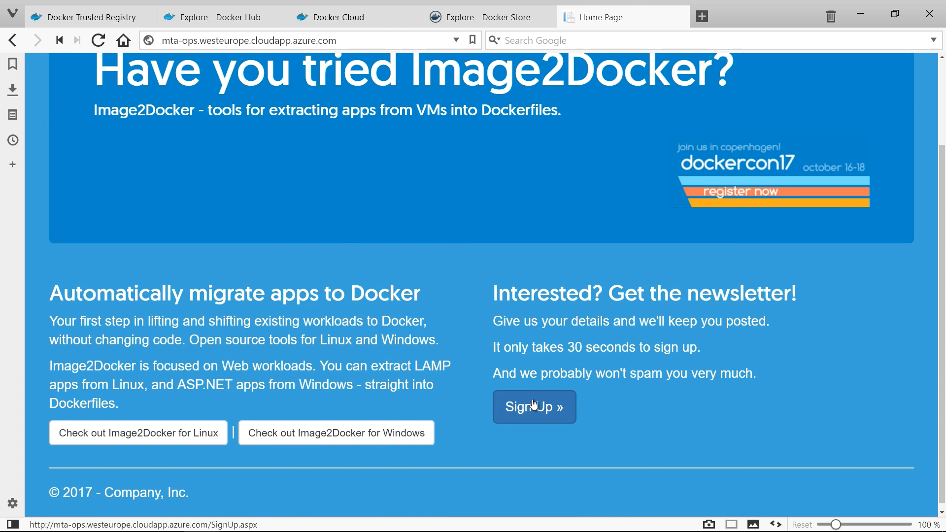
{"action": "left_click", "coordinate": [534, 406]}
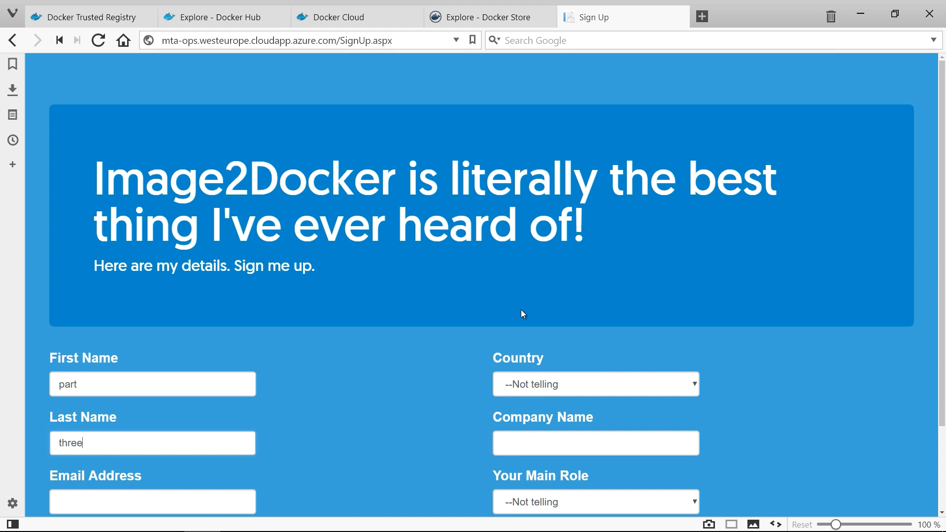
{"action": "scroll", "scroll_direction": "down", "scroll_amount": 3}
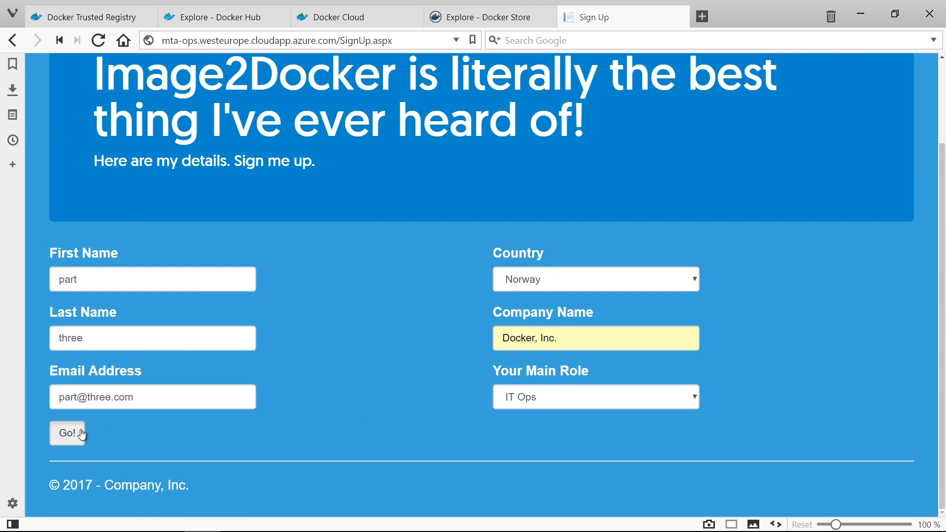
{"action": "left_click", "coordinate": [67, 433]}
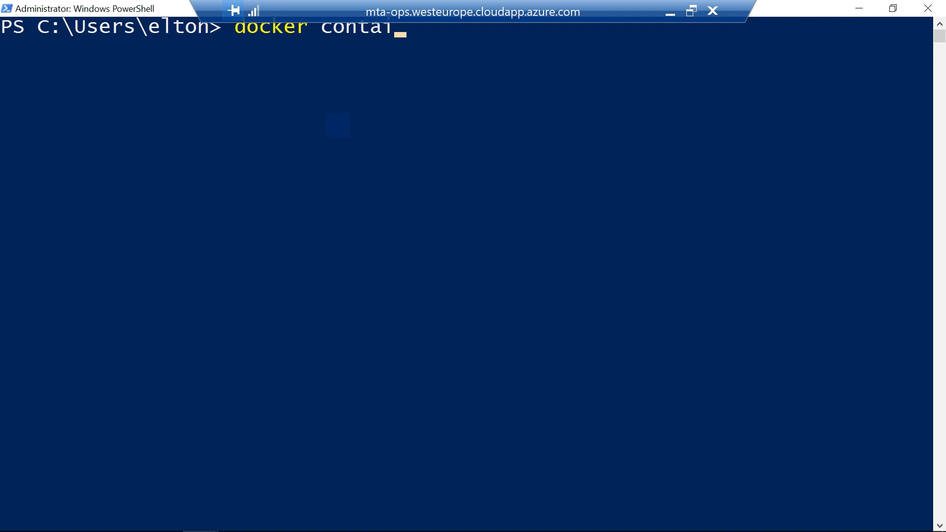
Run the docker container command to check the Azure VM's containers.
{"action": "key", "text": "Return"}
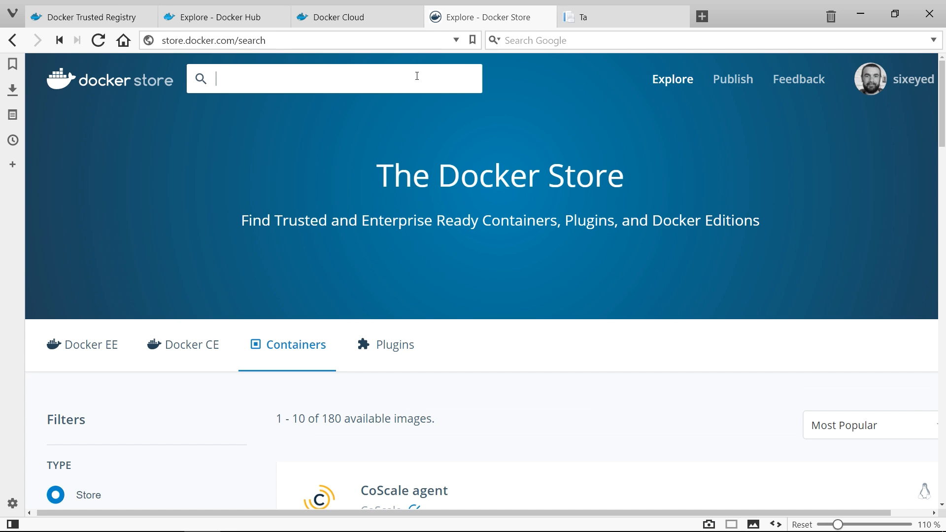
Search Docker Store for aspnet, open the aspnet image, and view its available tags.
{"action": "type", "text": "aspnet"}
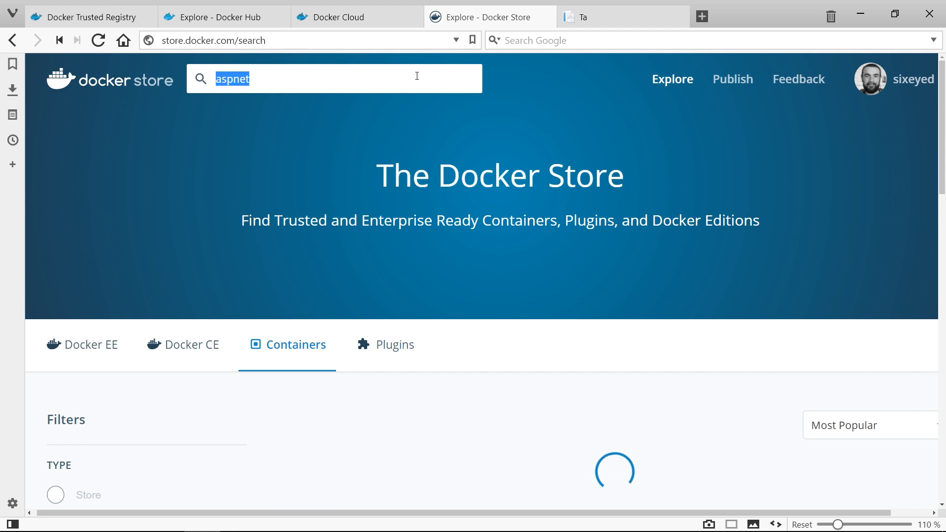
{"action": "key", "text": "Return"}
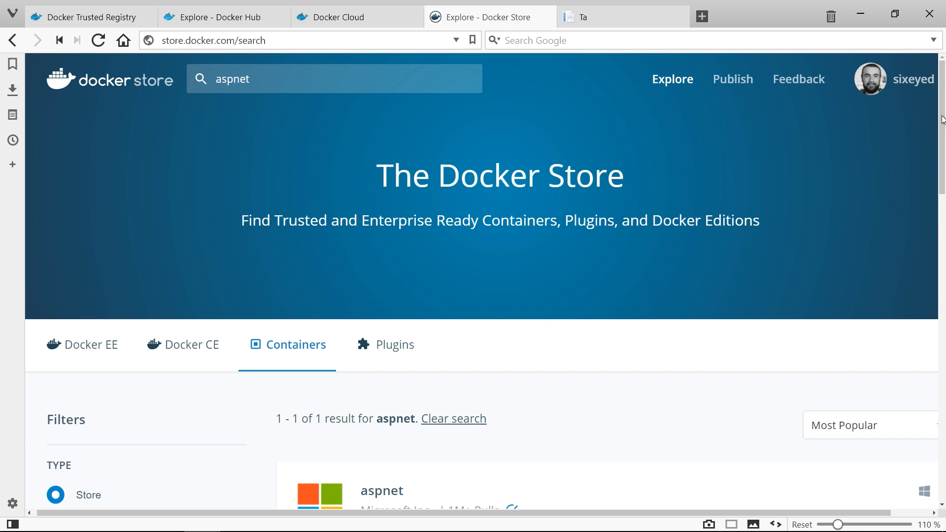
{"action": "scroll", "scroll_direction": "down", "scroll_amount": 3}
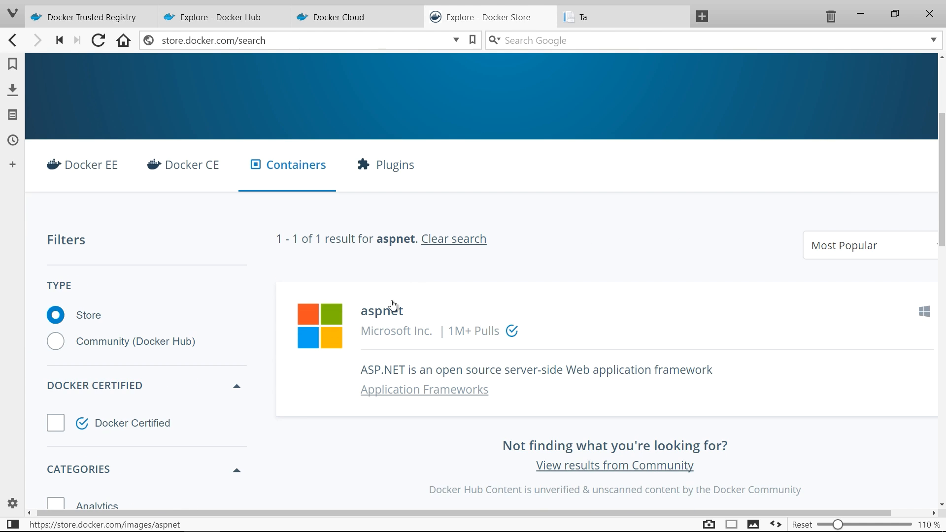
{"action": "left_click", "coordinate": [381, 310]}
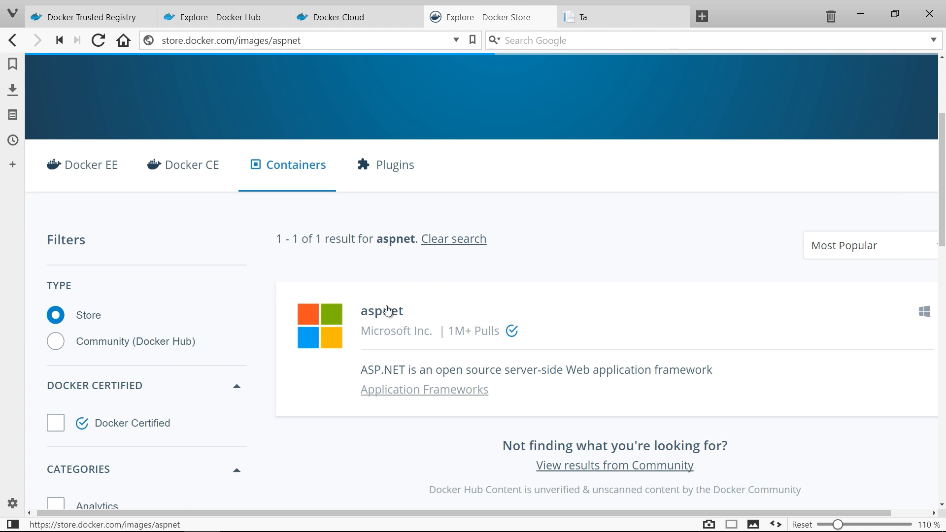
{"action": "left_click", "coordinate": [382, 311]}
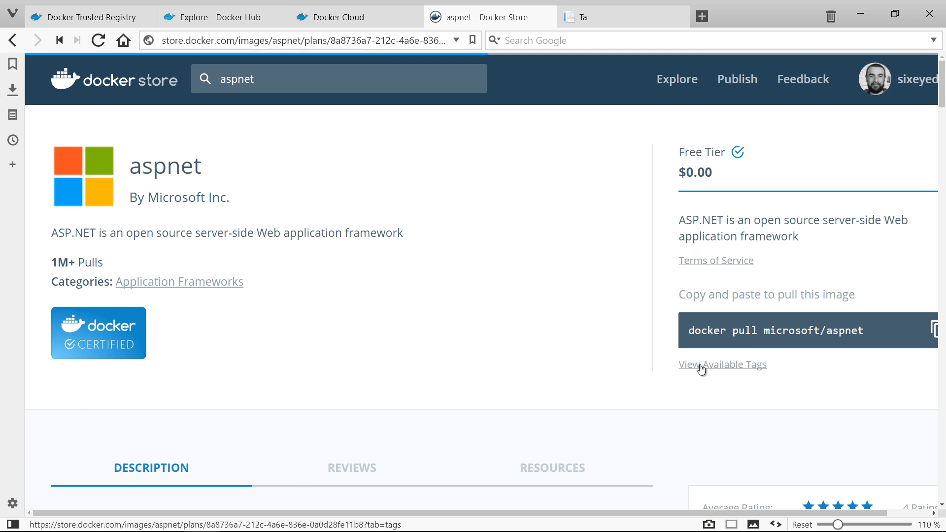
{"action": "left_click", "coordinate": [723, 365]}
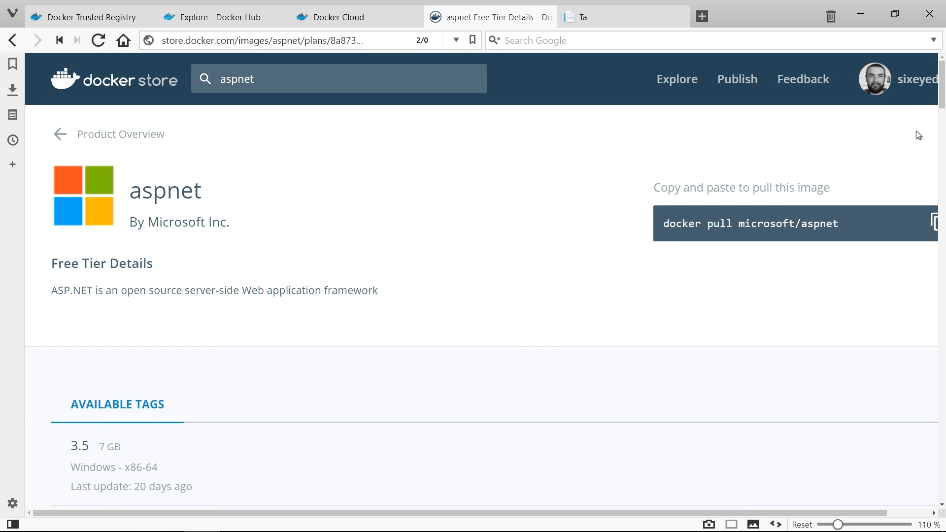
{"action": "scroll", "scroll_direction": "down", "scroll_amount": 3}
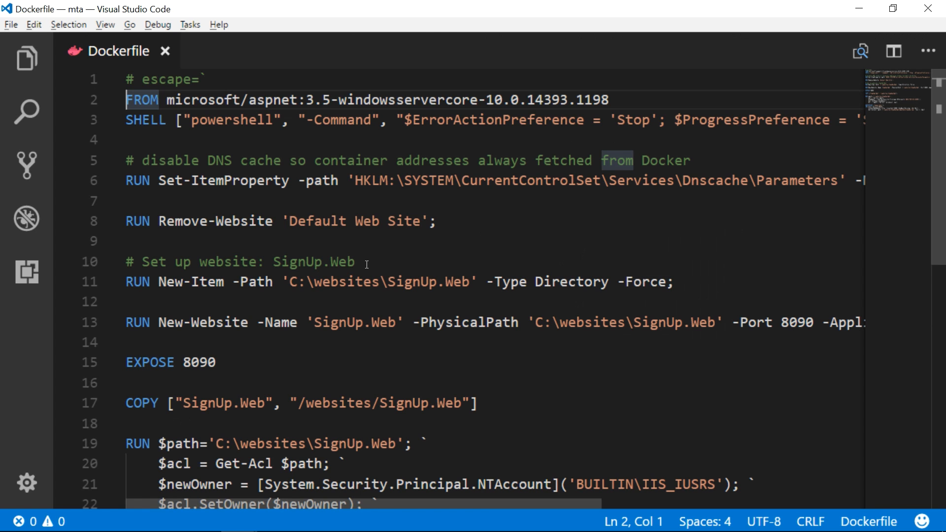
Change the Dockerfile's aspnet base image build number from 1198 to 1480.
{"action": "double_click", "coordinate": [591, 99]}
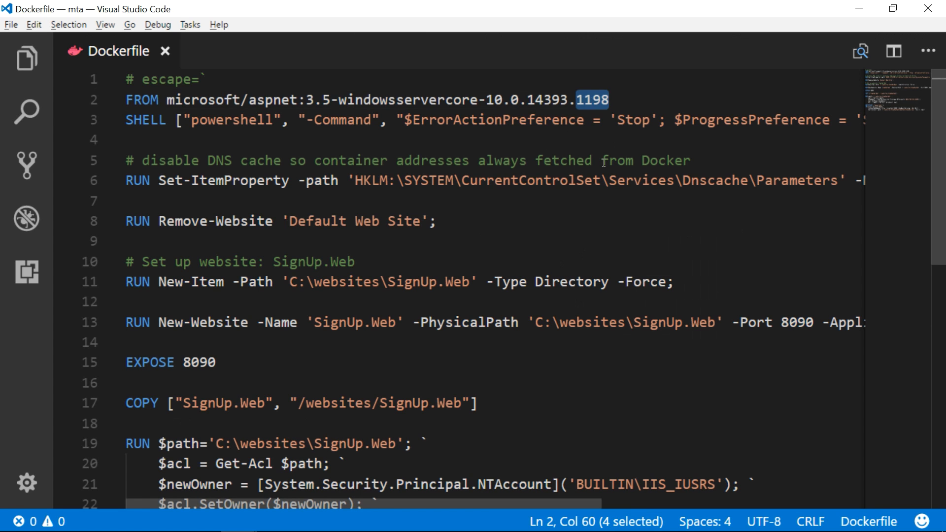
{"action": "type", "text": "1480"}
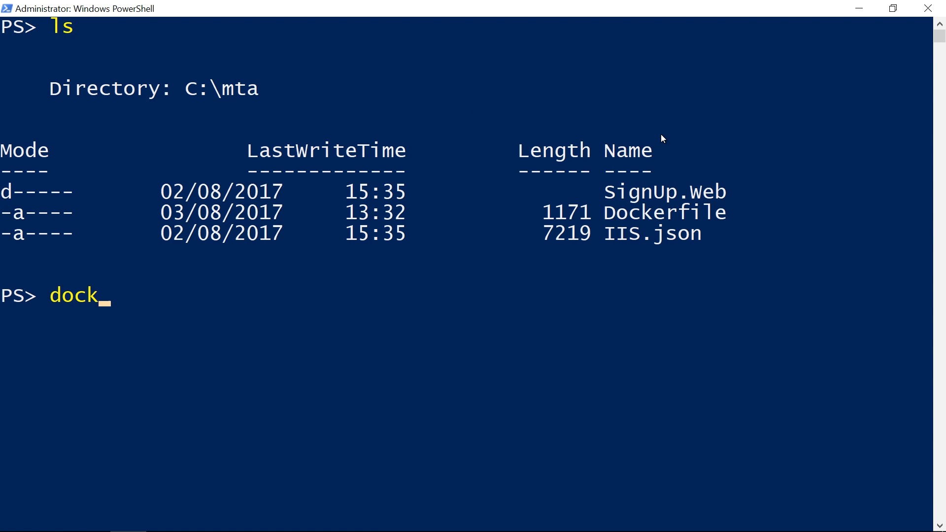
Build the image dtr.sixeyed.com/newsletter/signup-app:v3 from the current folder.
{"action": "type", "text": "er image buil"}
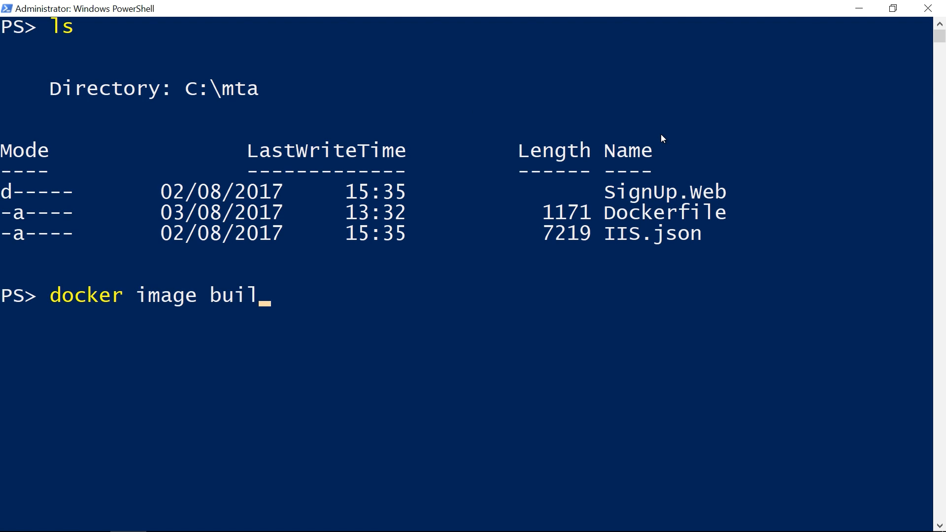
{"action": "type", "text": "d -t dtr.sixeyed.com/newsletter/signup-app:v3"}
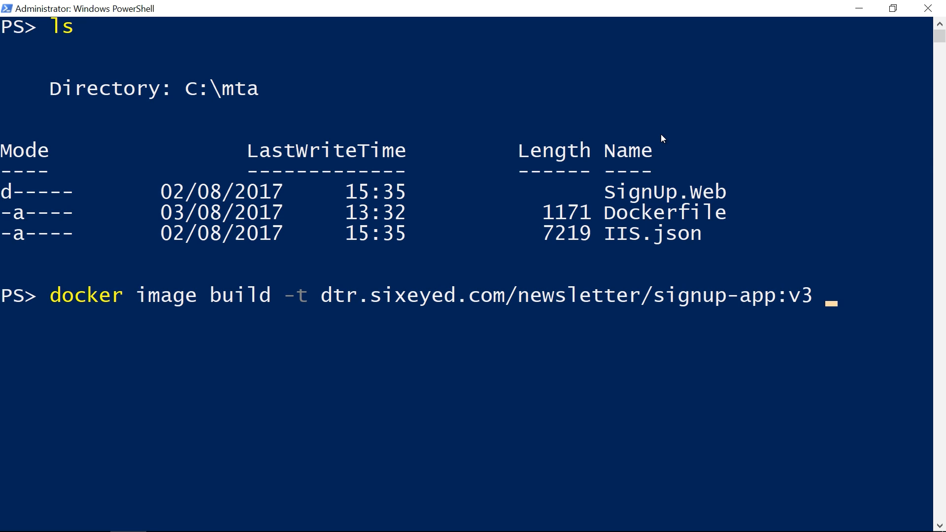
{"action": "type", "text": "."}
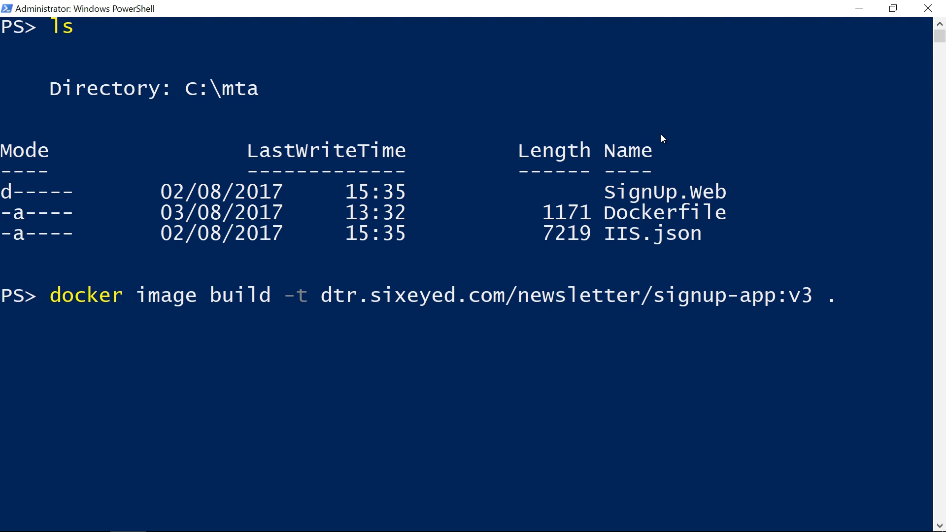
{"action": "key", "text": "Return"}
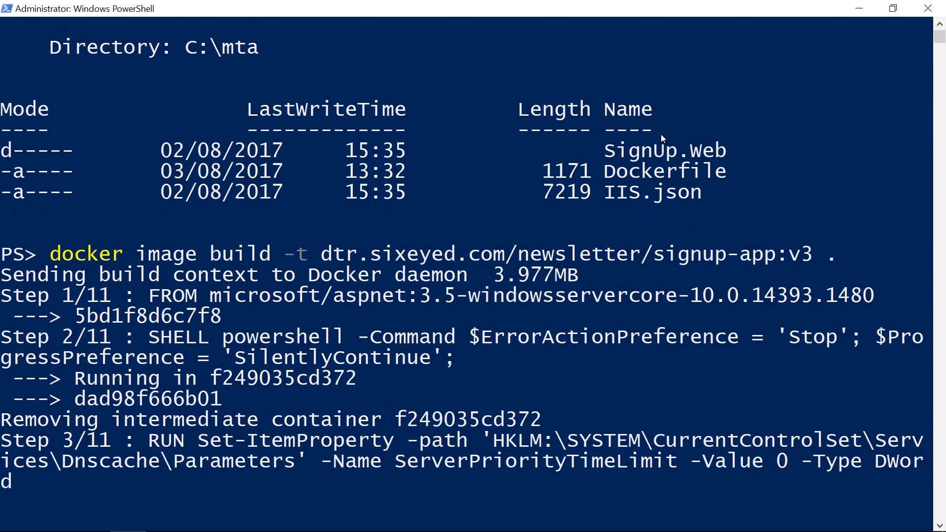
Review the build output and change docker-compose.yml's signup-app image tag from v2 to v3.
{"action": "scroll", "scroll_direction": "down", "scroll_amount": 3}
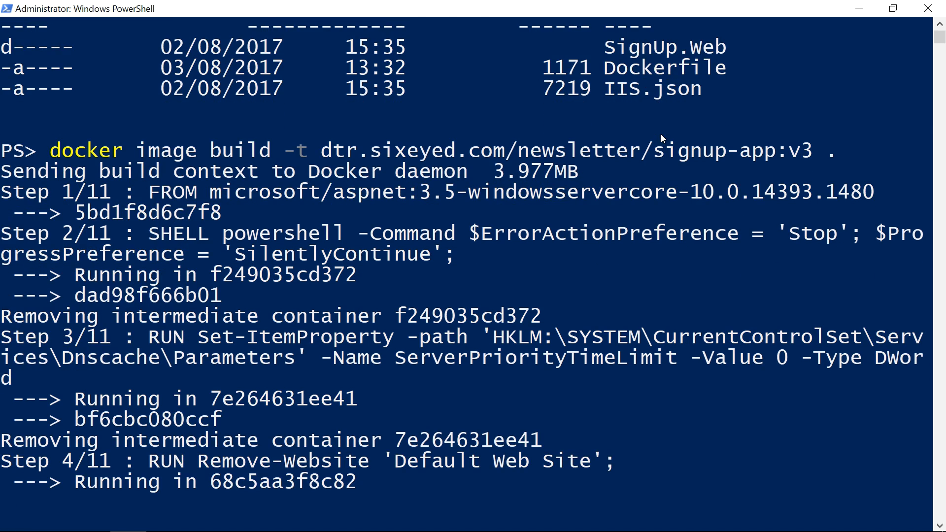
{"action": "scroll", "scroll_direction": "down", "scroll_amount": 3}
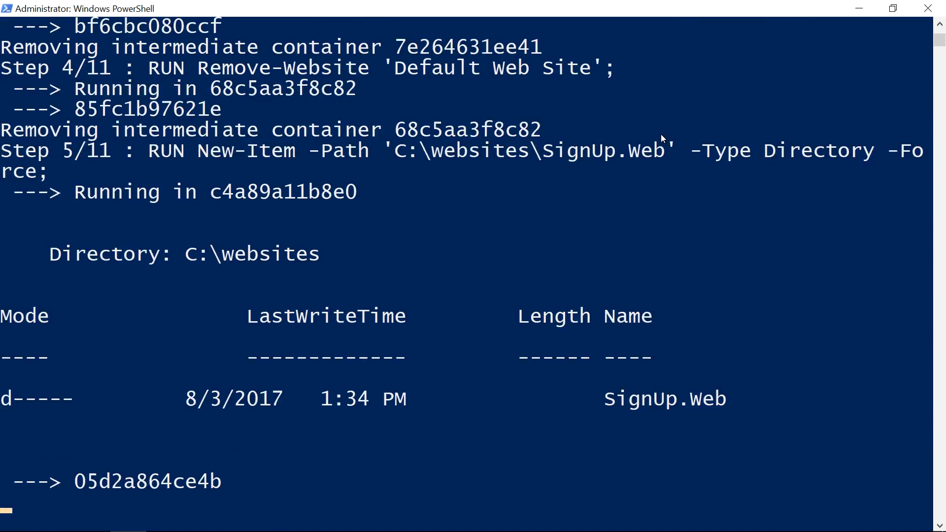
{"action": "scroll", "scroll_direction": "down", "scroll_amount": 3}
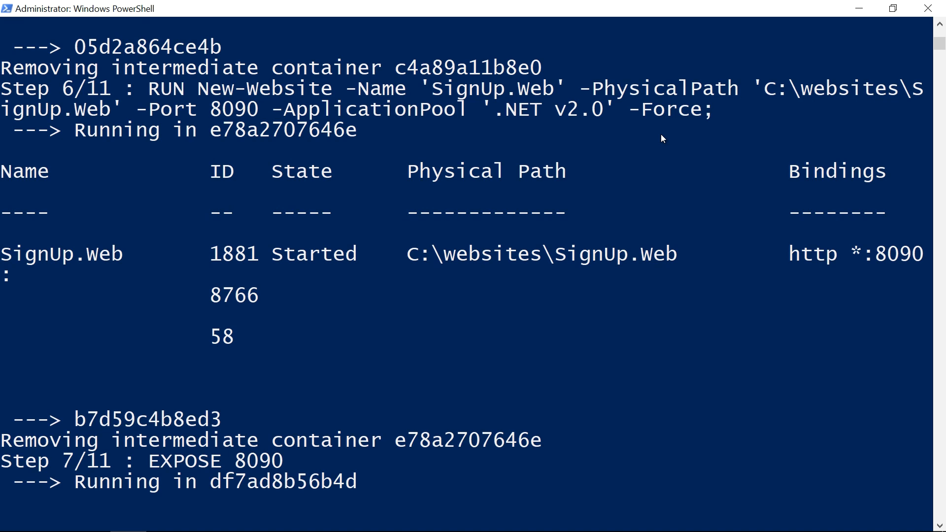
{"action": "scroll", "scroll_direction": "down", "scroll_amount": 3}
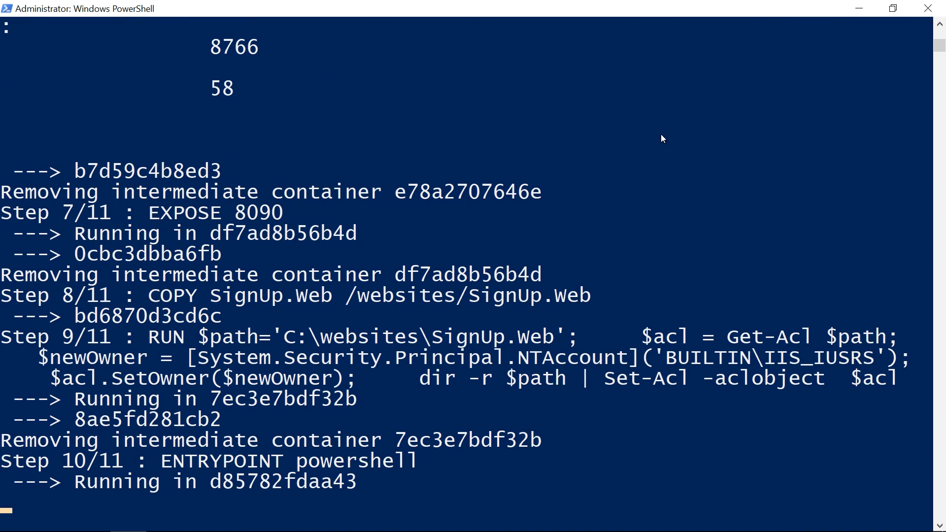
{"action": "scroll", "scroll_direction": "down", "scroll_amount": 3}
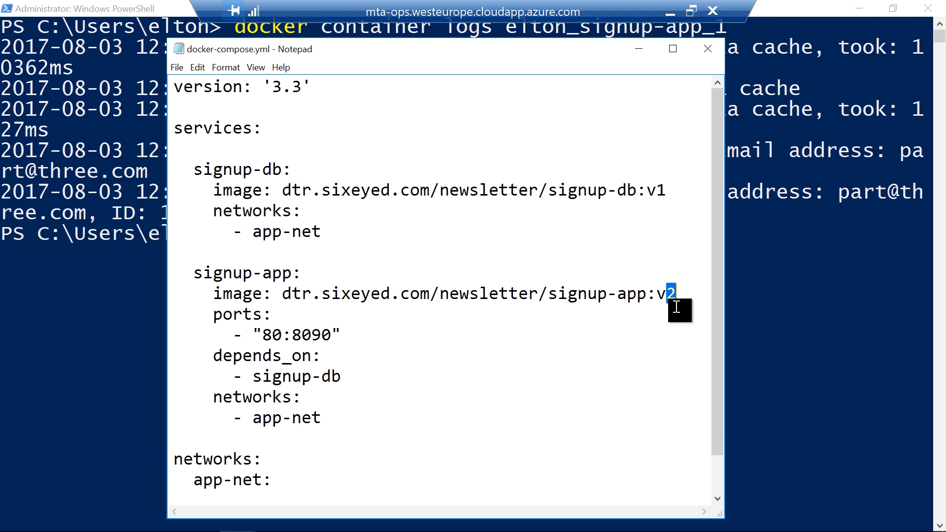
{"action": "type", "text": "3"}
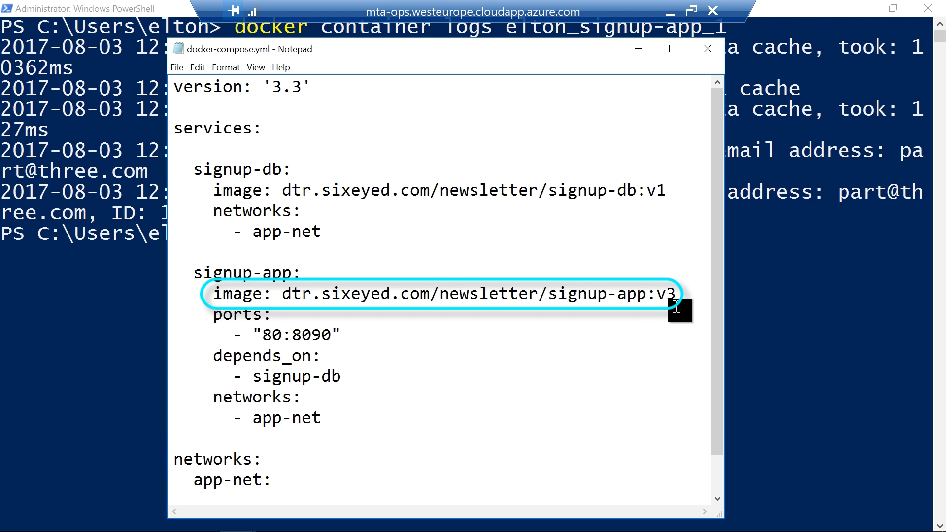
{"action": "left_click", "coordinate": [177, 67]}
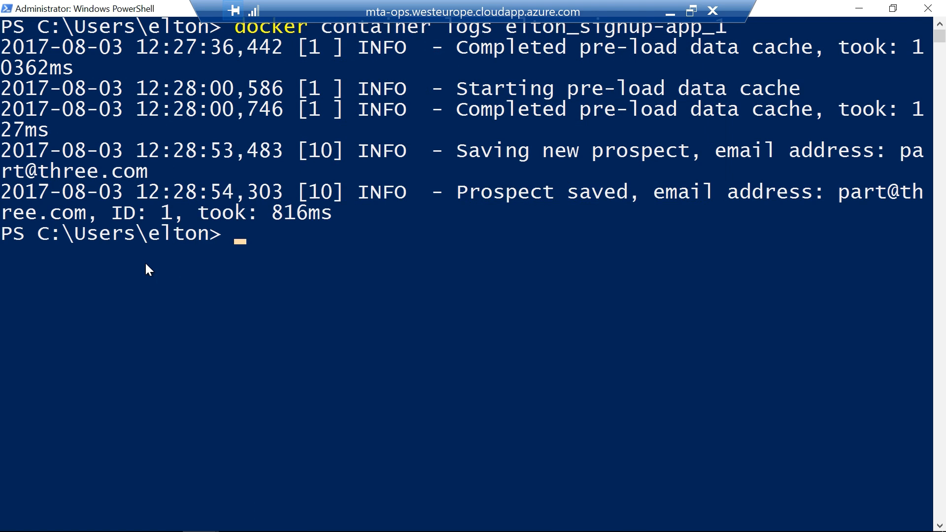
Run docker-compose up -d, recreating signup-app while signup-db stays up-to-date.
{"action": "type", "text": "docker-"}
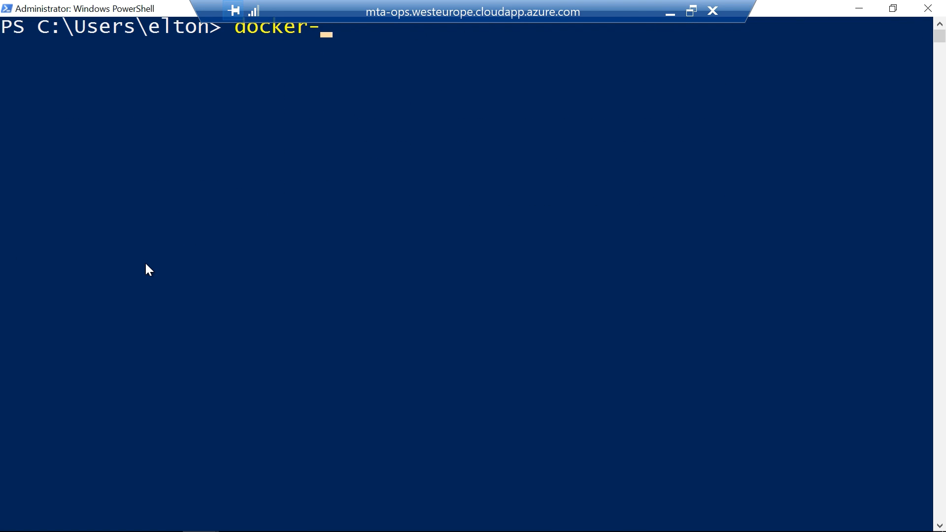
{"action": "type", "text": "compose up"}
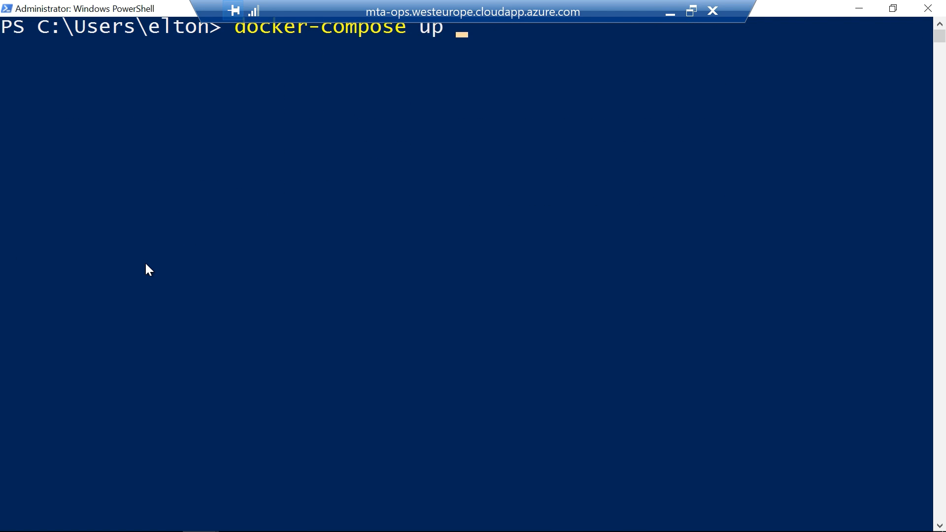
{"action": "type", "text": "-d"}
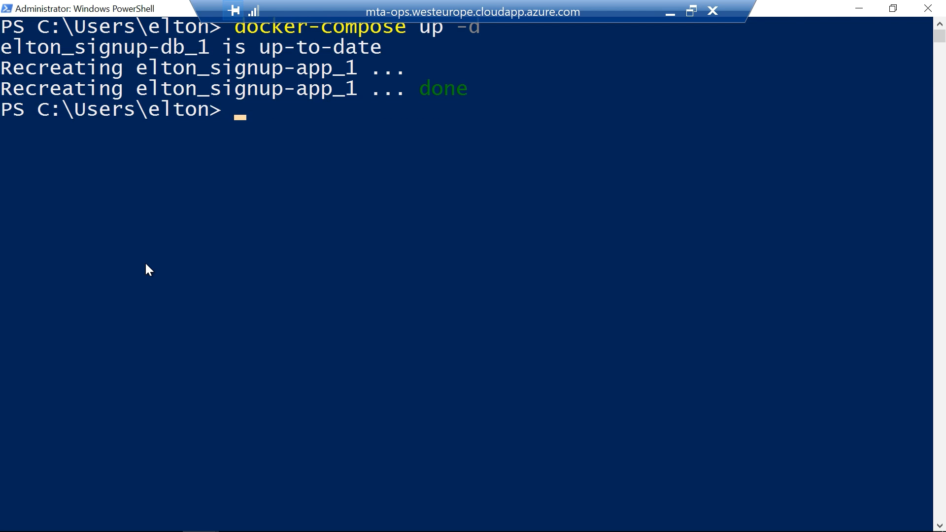
{"action": "type", "text": "d"}
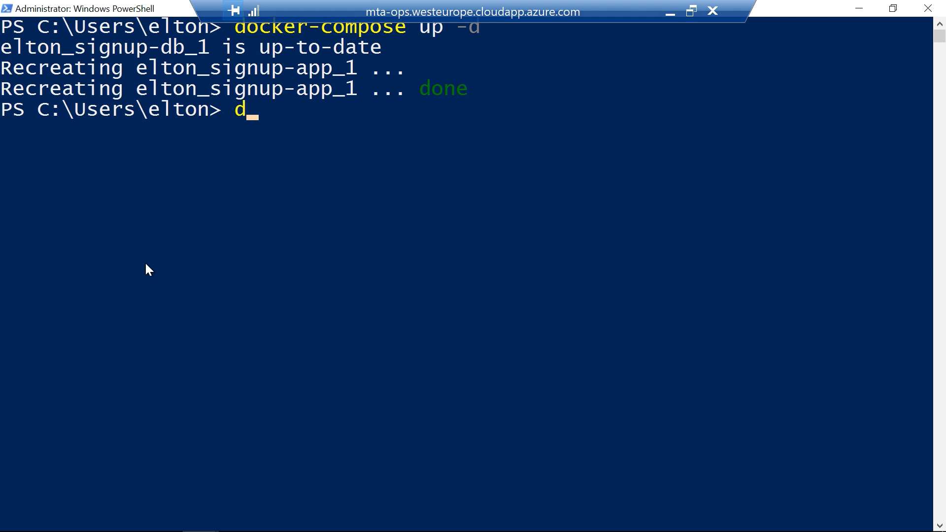
List containers with docker container ls, showing signup-app:v3 and healthy signup-db:v1 running.
{"action": "type", "text": "ocker contain"}
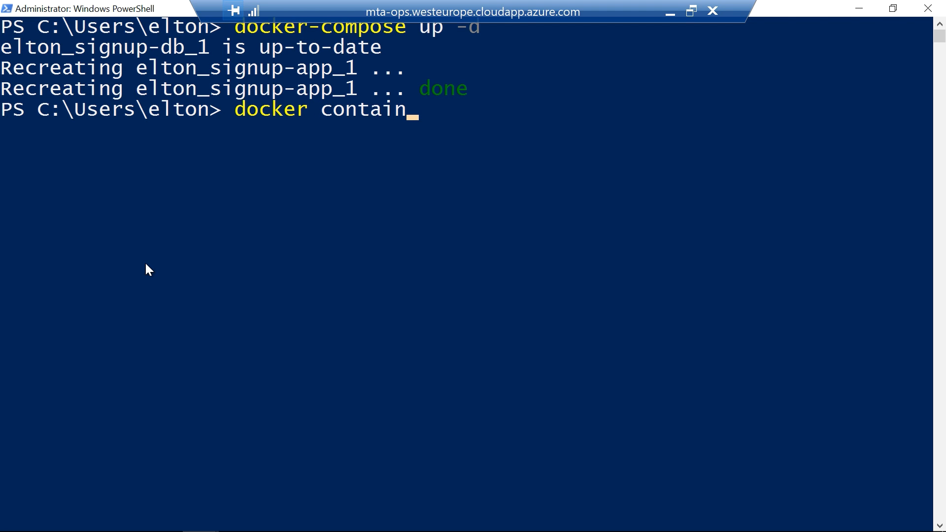
{"action": "type", "text": "er ls"}
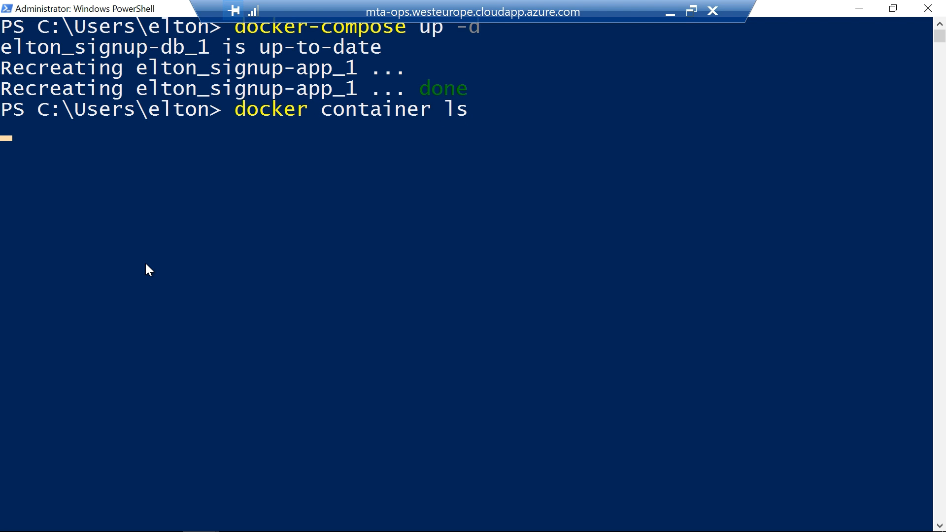
{"action": "key", "text": "Return"}
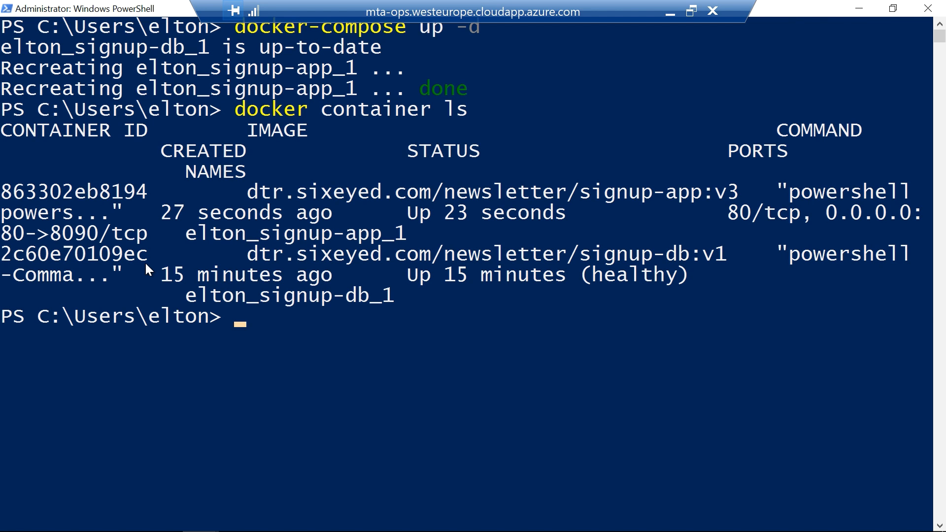